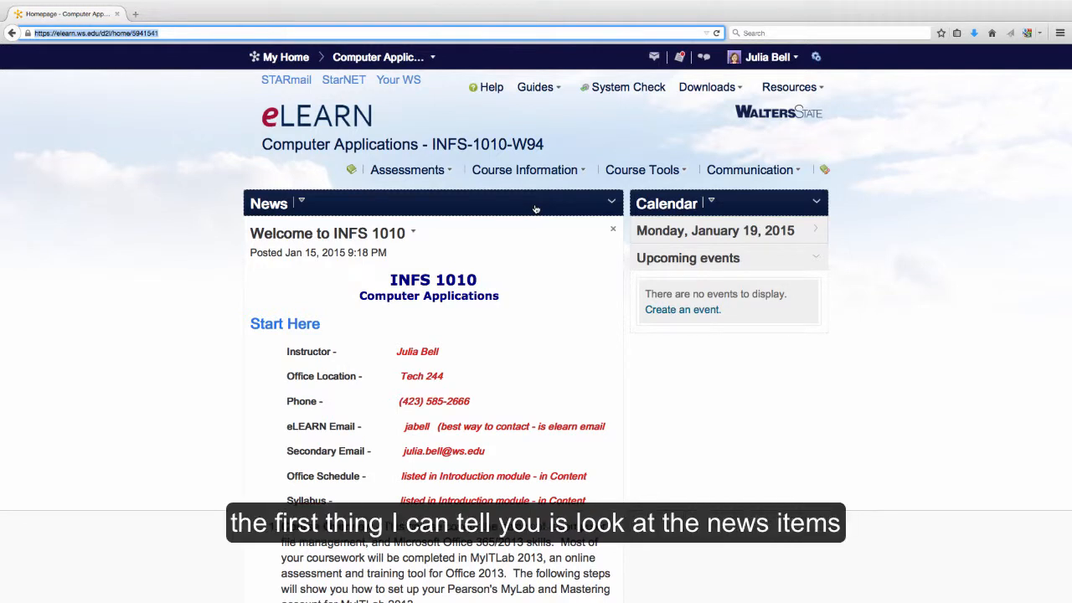
{"action": "mouse_move", "coordinate": [382, 338]}
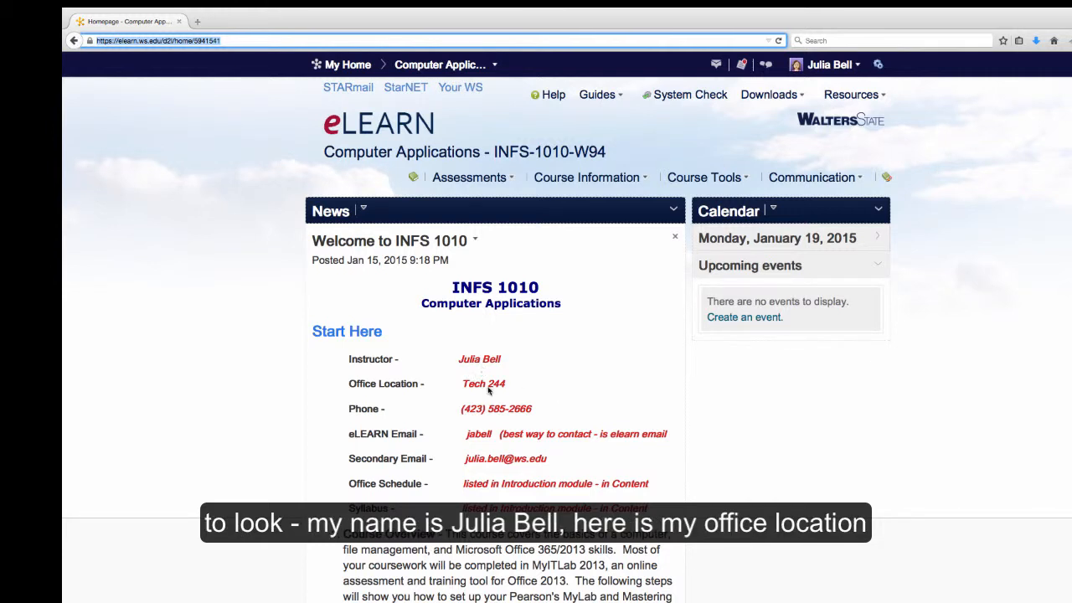
{"action": "mouse_move", "coordinate": [486, 423]}
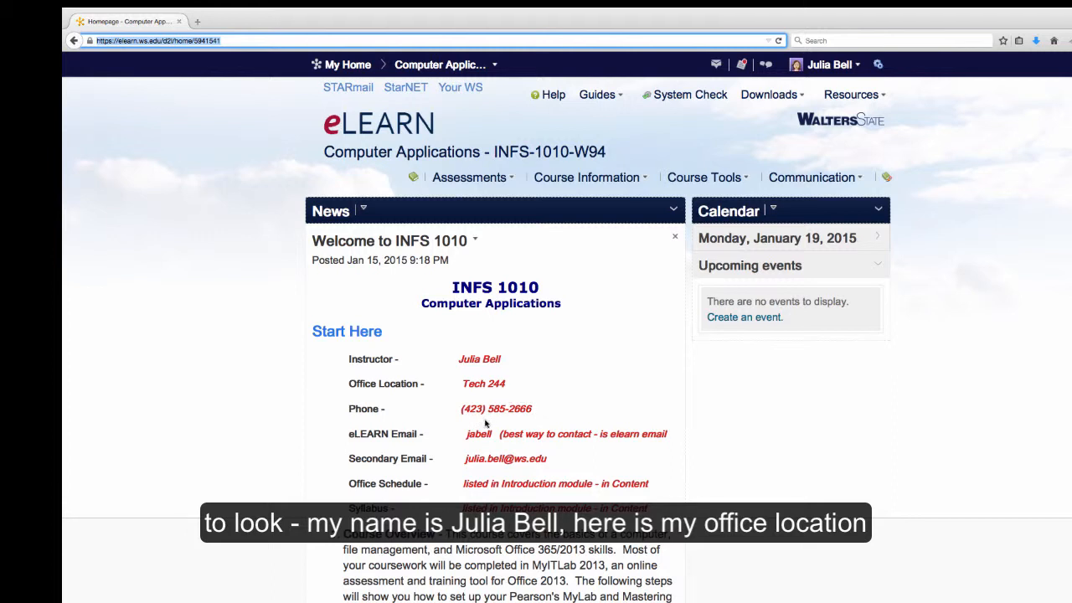
{"action": "mouse_move", "coordinate": [669, 449]}
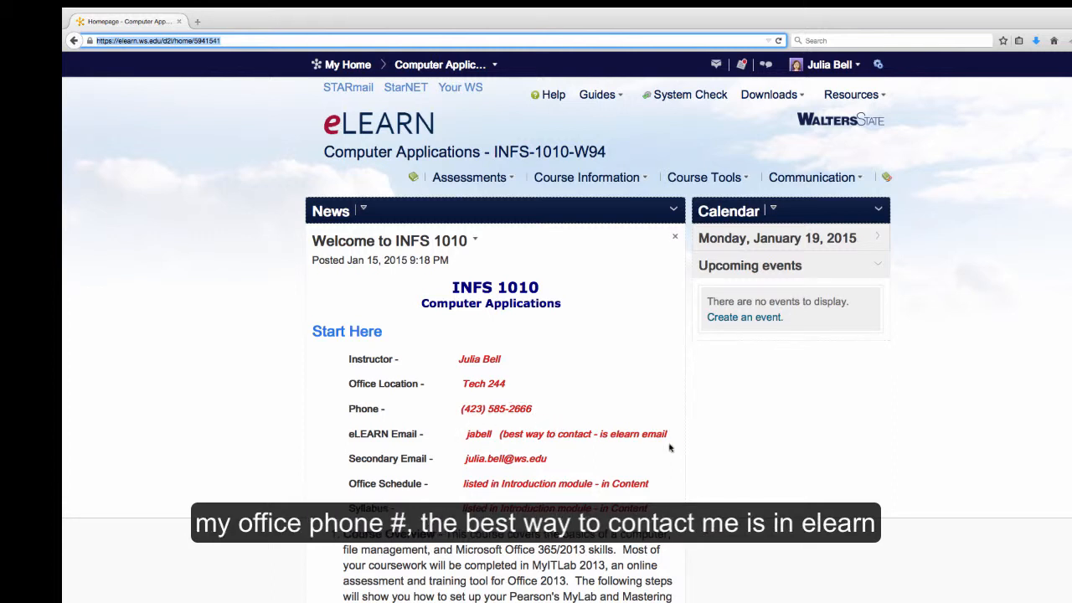
{"action": "mouse_move", "coordinate": [619, 459]}
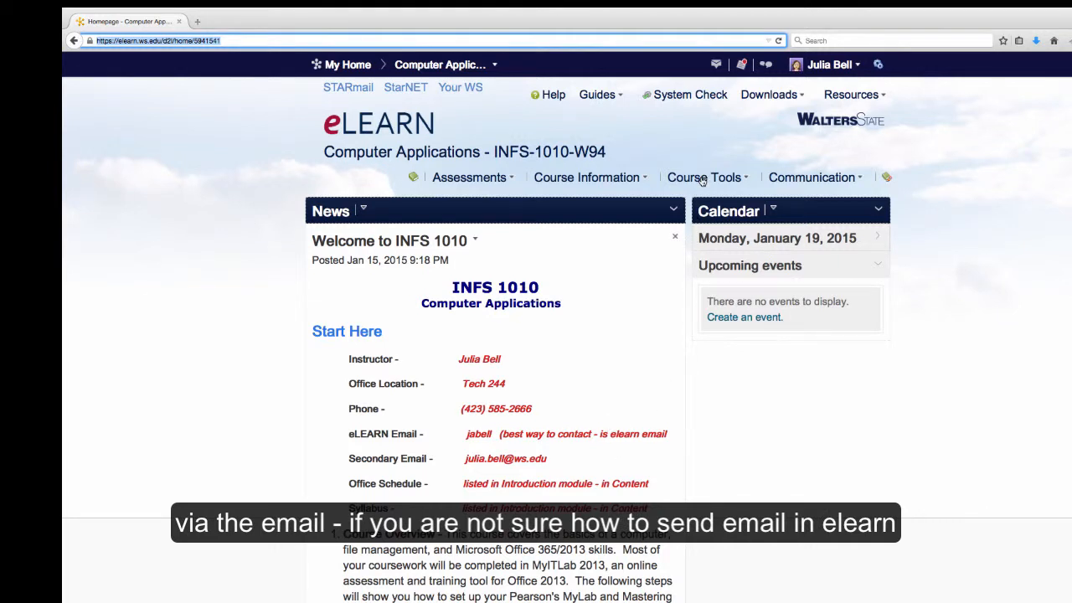
- Bring up the course Classlist from the Course Tools menu
{"action": "left_click", "coordinate": [703, 177]}
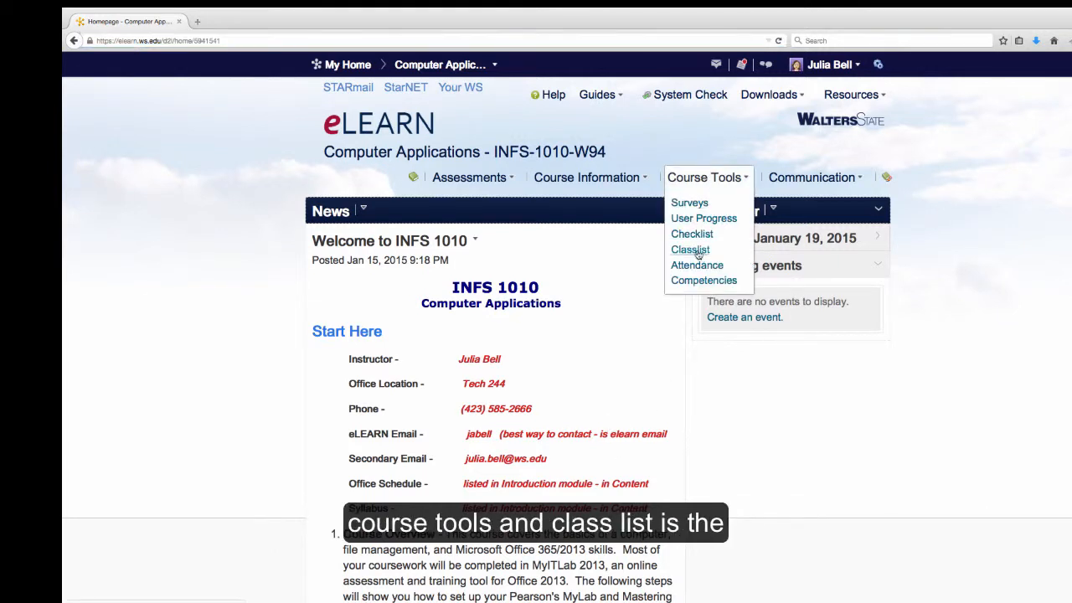
{"action": "left_click", "coordinate": [690, 249]}
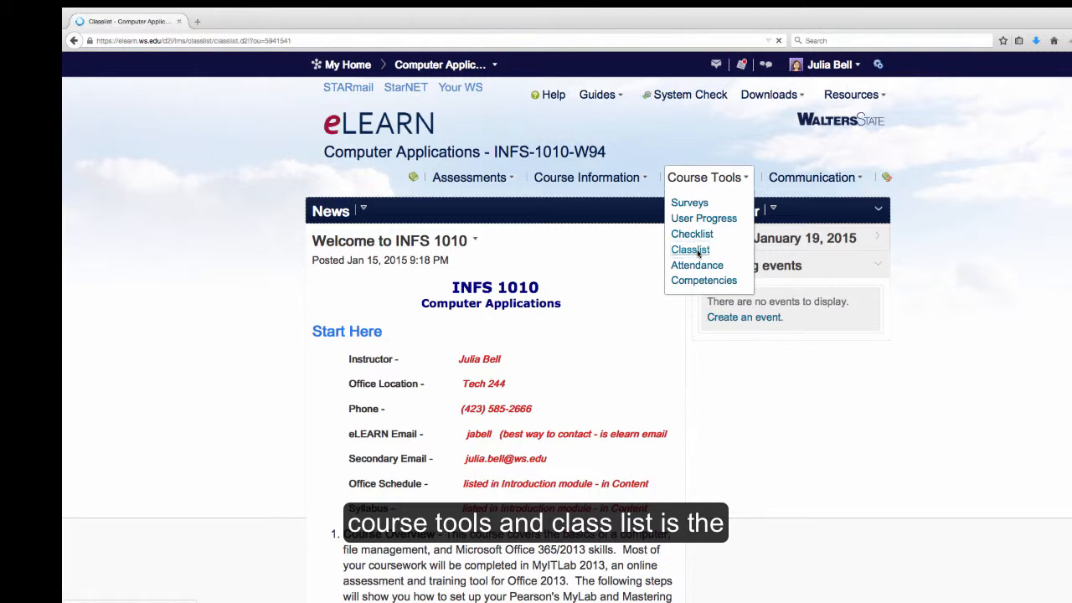
{"action": "left_click", "coordinate": [690, 249]}
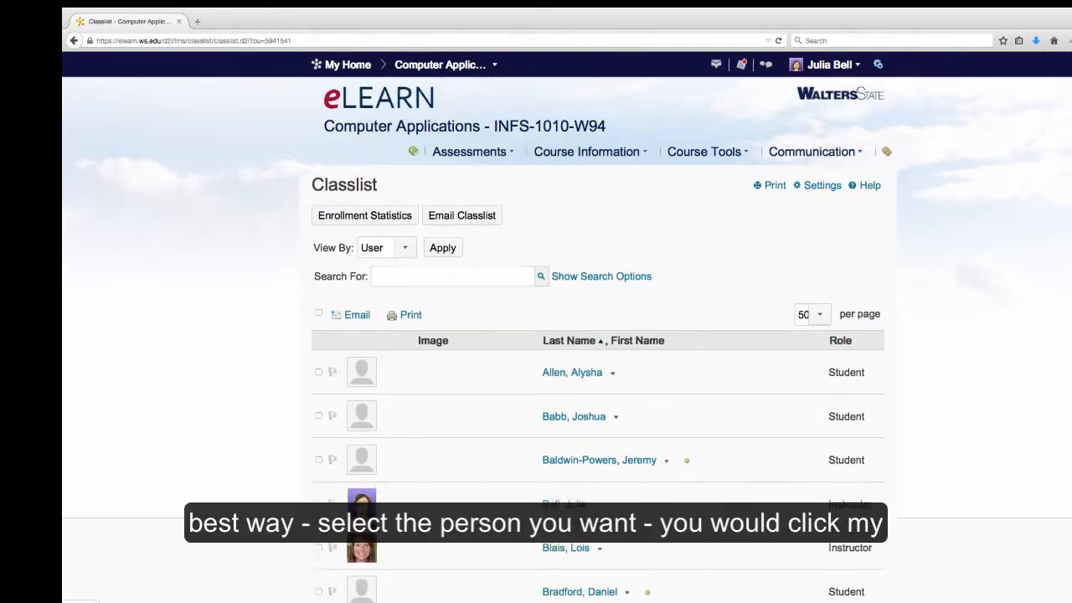
- Select the instructor as recipient and compose a new email message to them
{"action": "left_click", "coordinate": [319, 493]}
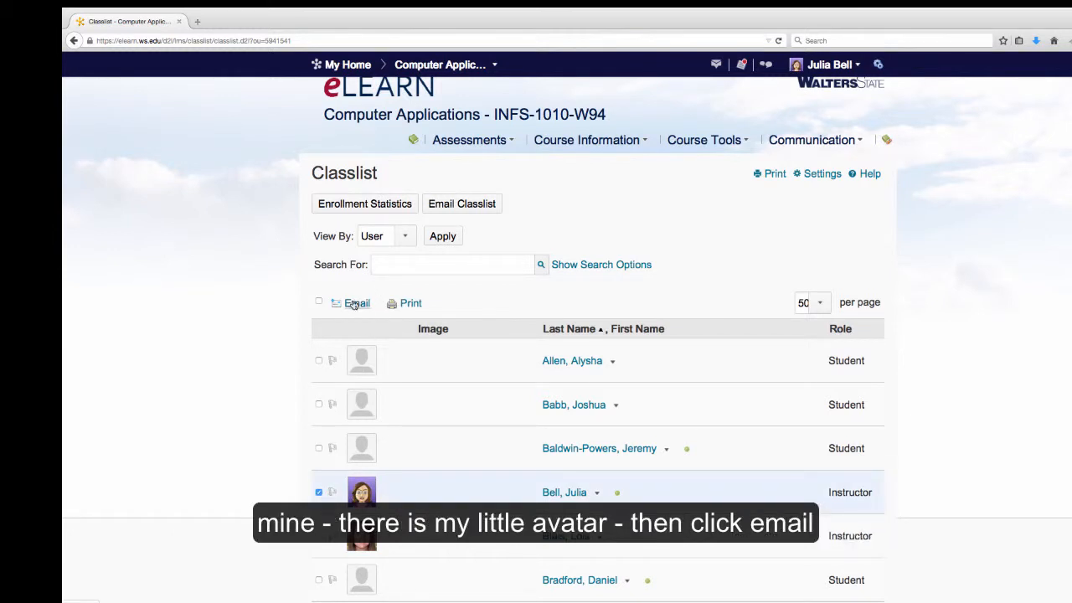
{"action": "left_click", "coordinate": [357, 303]}
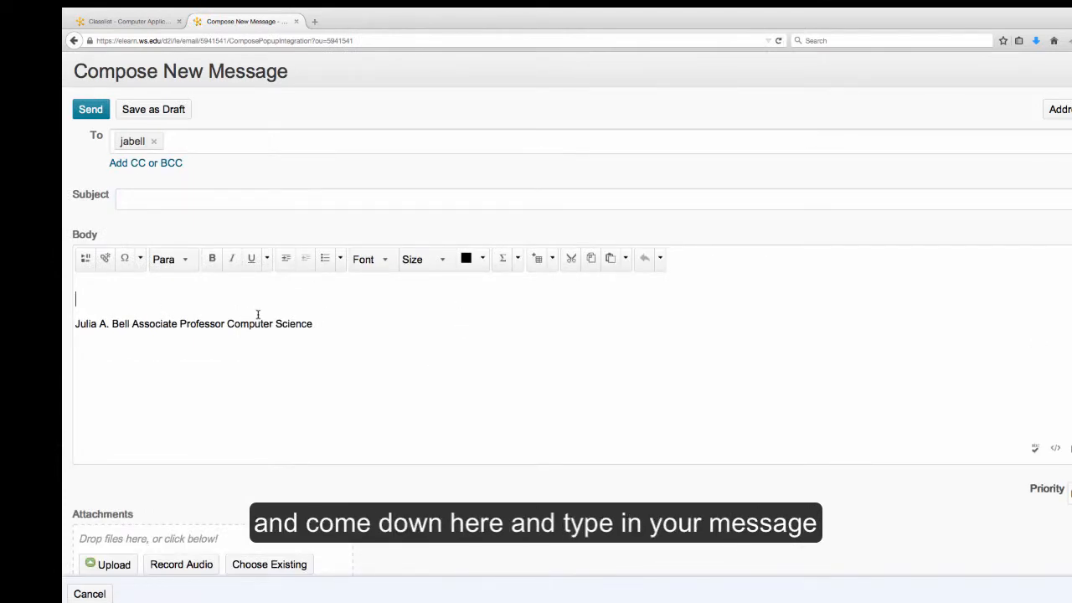
{"action": "scroll", "scroll_direction": "down", "scroll_amount": 3}
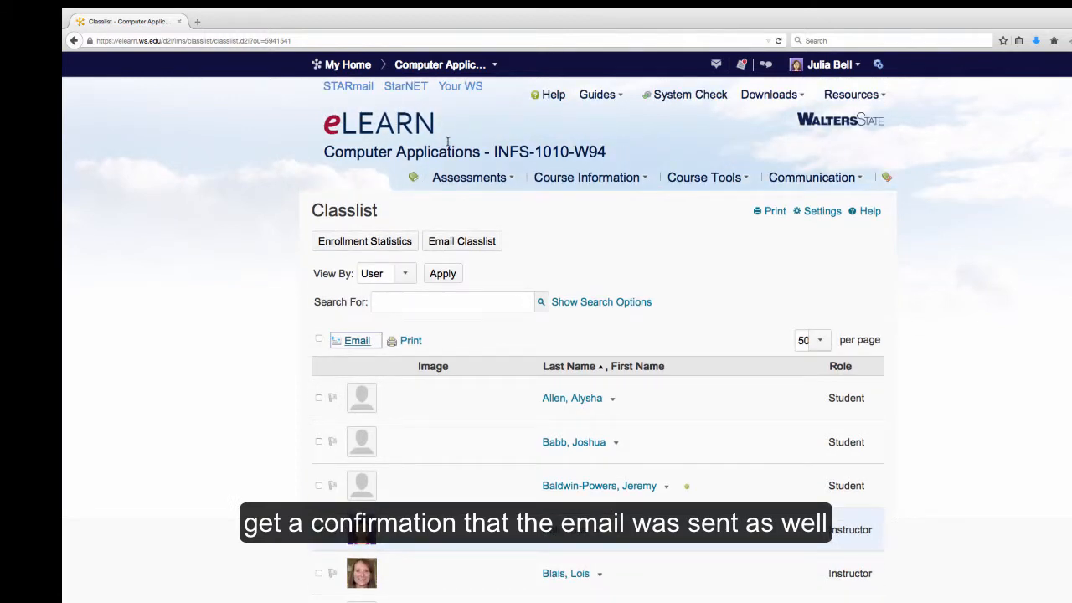
- Return to the course homepage and scroll the welcome news item to the browser requirement steps
{"action": "left_click", "coordinate": [354, 340]}
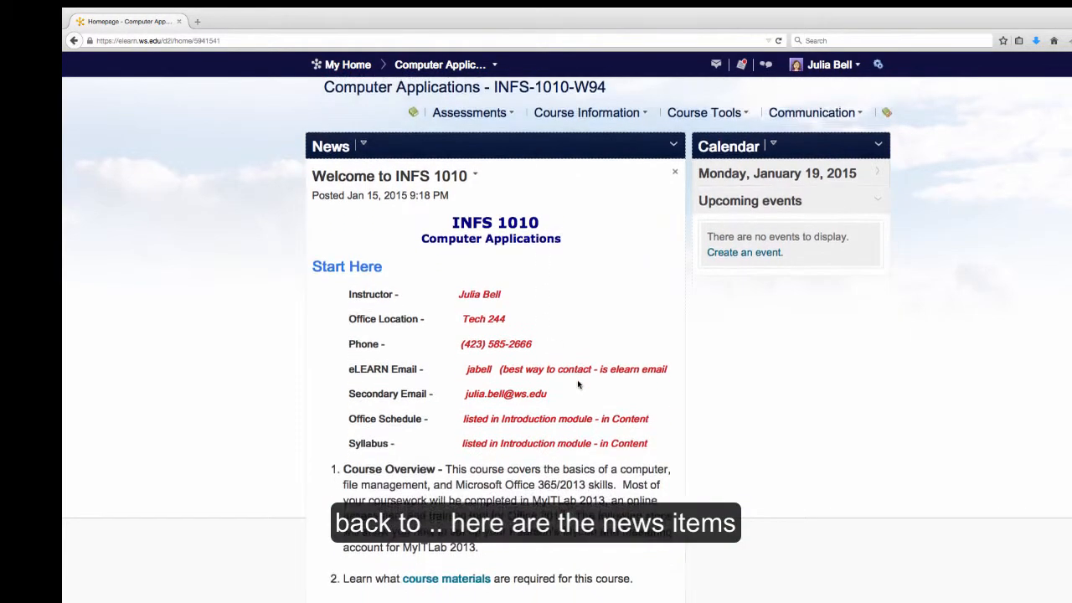
{"action": "scroll", "scroll_direction": "down", "scroll_amount": 3}
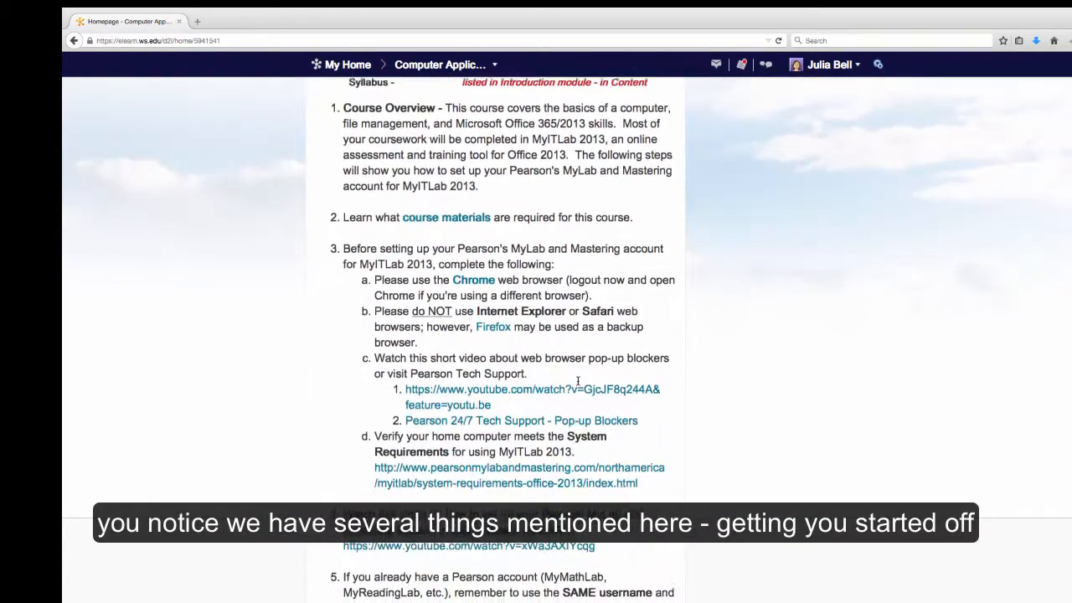
{"action": "scroll", "scroll_direction": "down", "scroll_amount": 3}
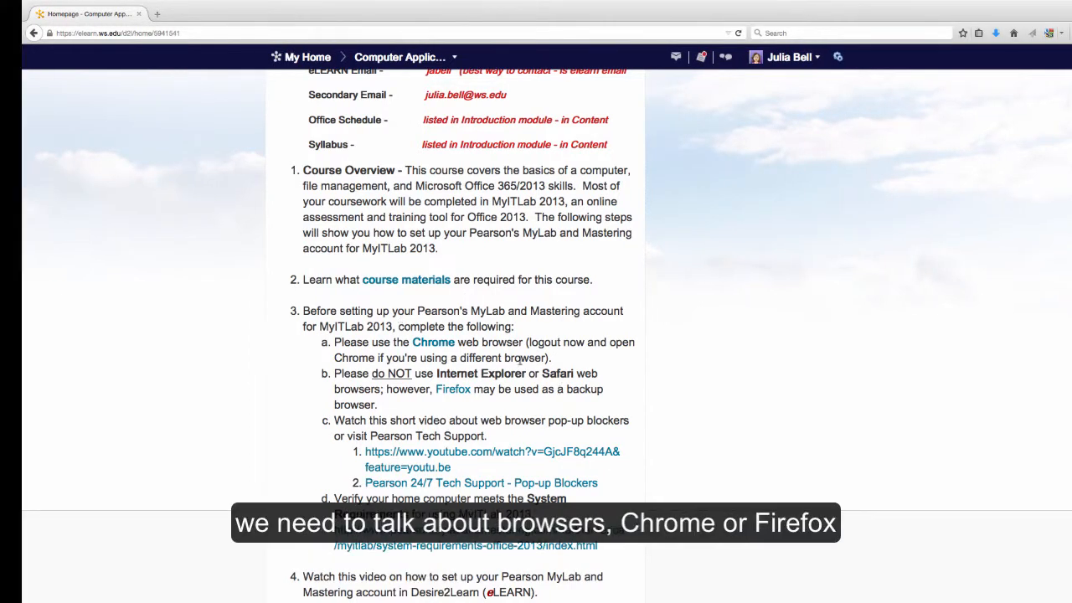
{"action": "mouse_move", "coordinate": [464, 400]}
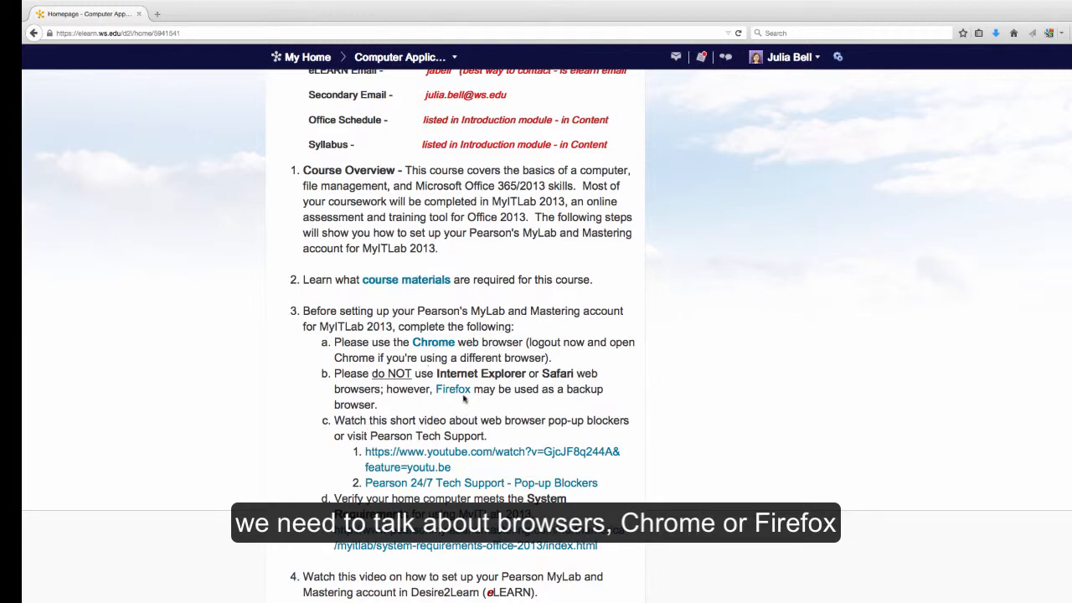
{"action": "mouse_move", "coordinate": [630, 407]}
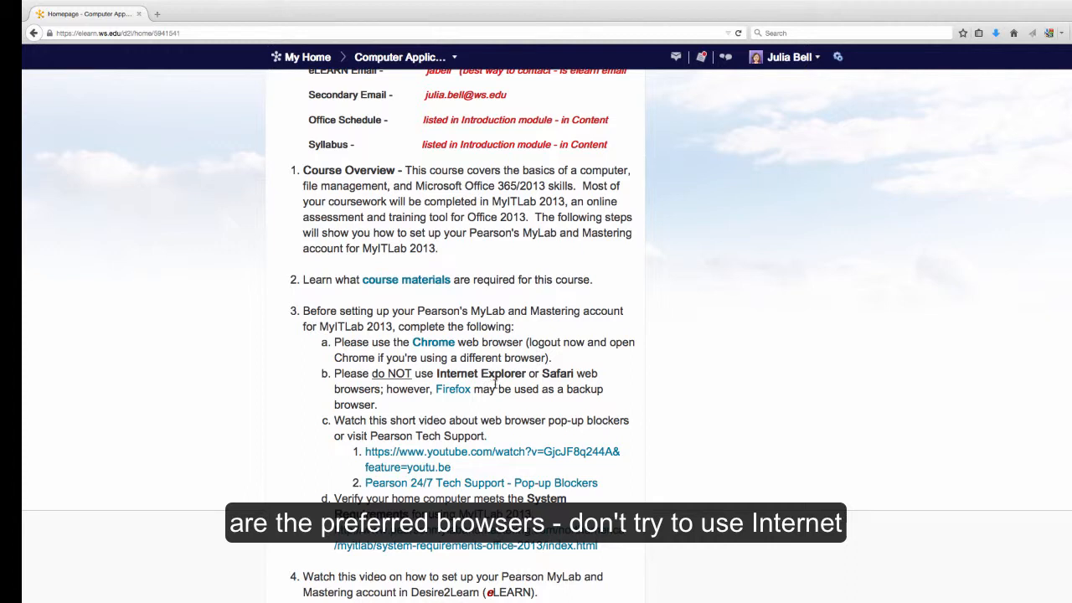
{"action": "mouse_move", "coordinate": [582, 383]}
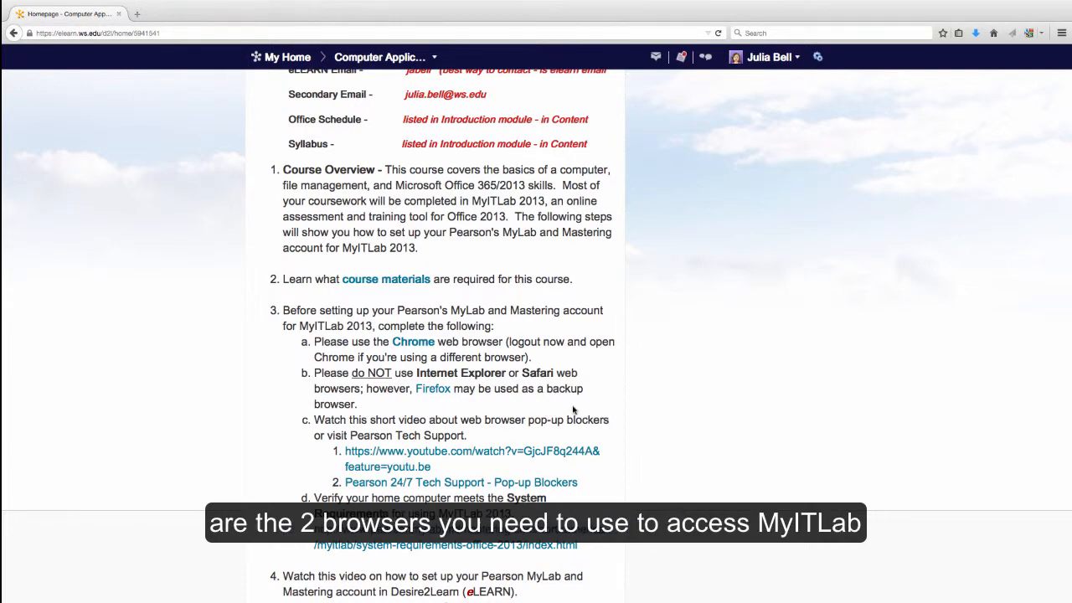
{"action": "scroll", "scroll_direction": "down", "scroll_amount": 3}
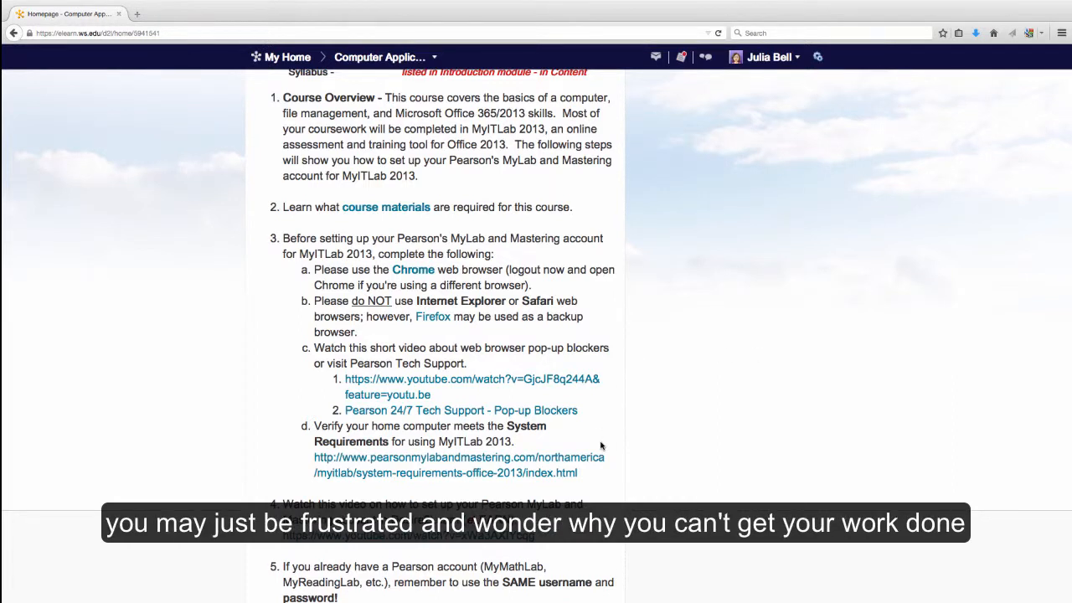
{"action": "scroll", "scroll_direction": "down", "scroll_amount": 3}
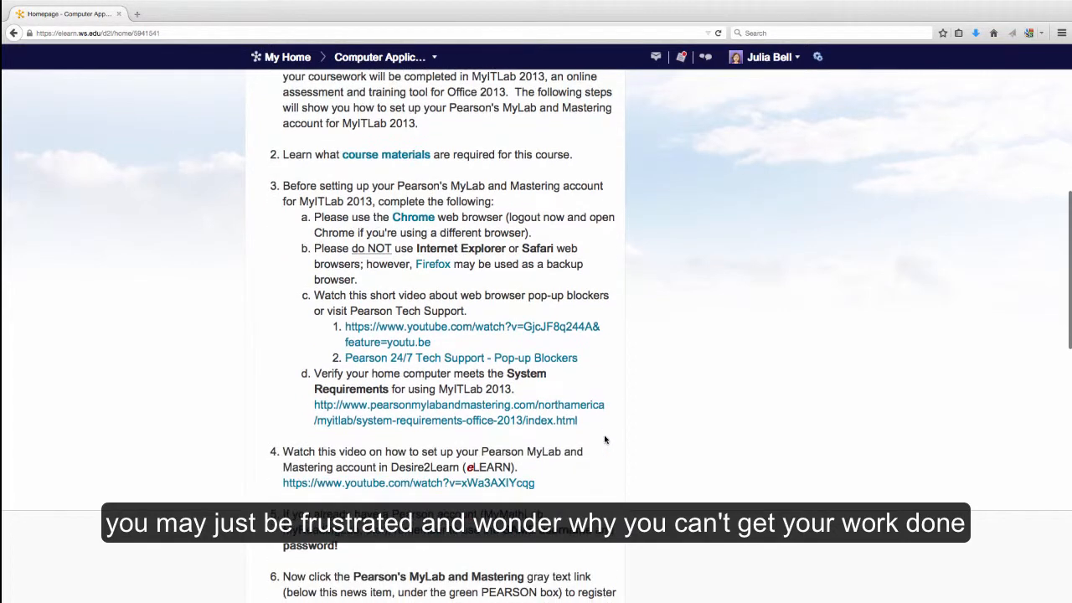
{"action": "scroll", "scroll_direction": "down", "scroll_amount": 3}
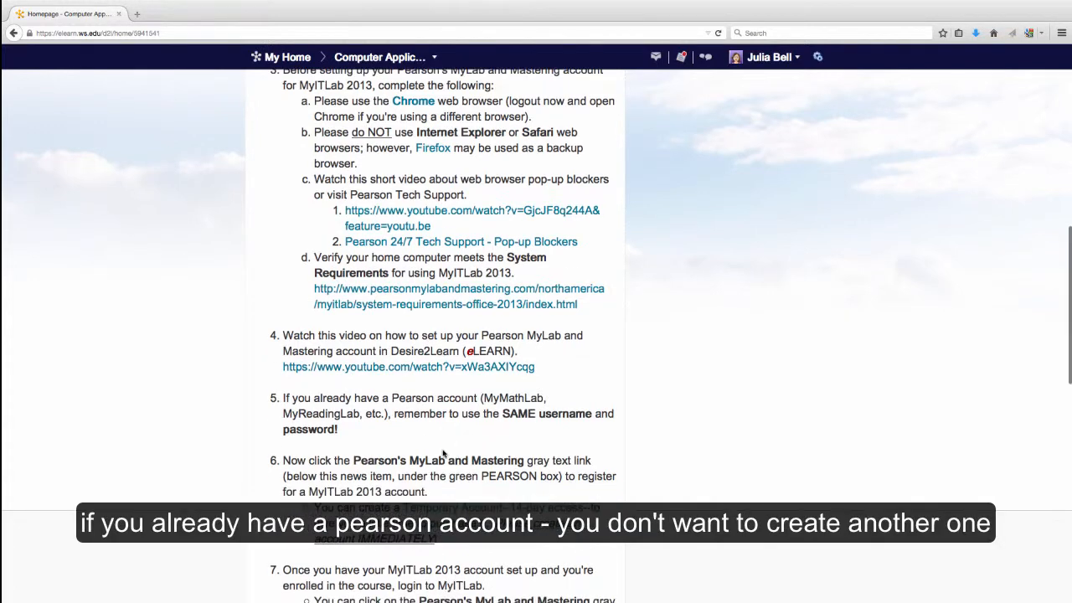
{"action": "scroll", "scroll_direction": "down", "scroll_amount": 3}
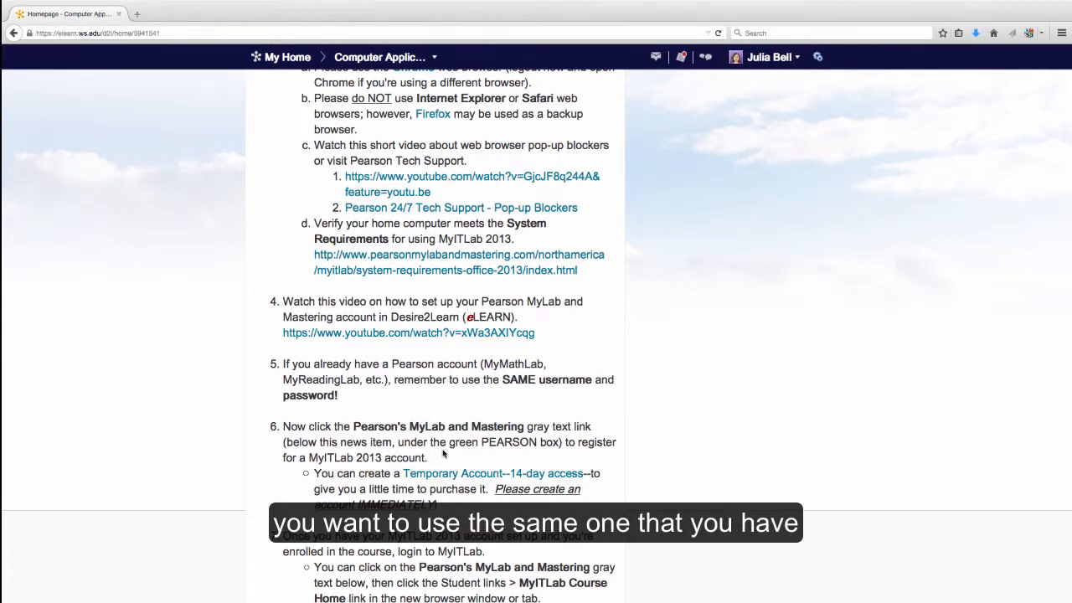
{"action": "mouse_move", "coordinate": [447, 398]}
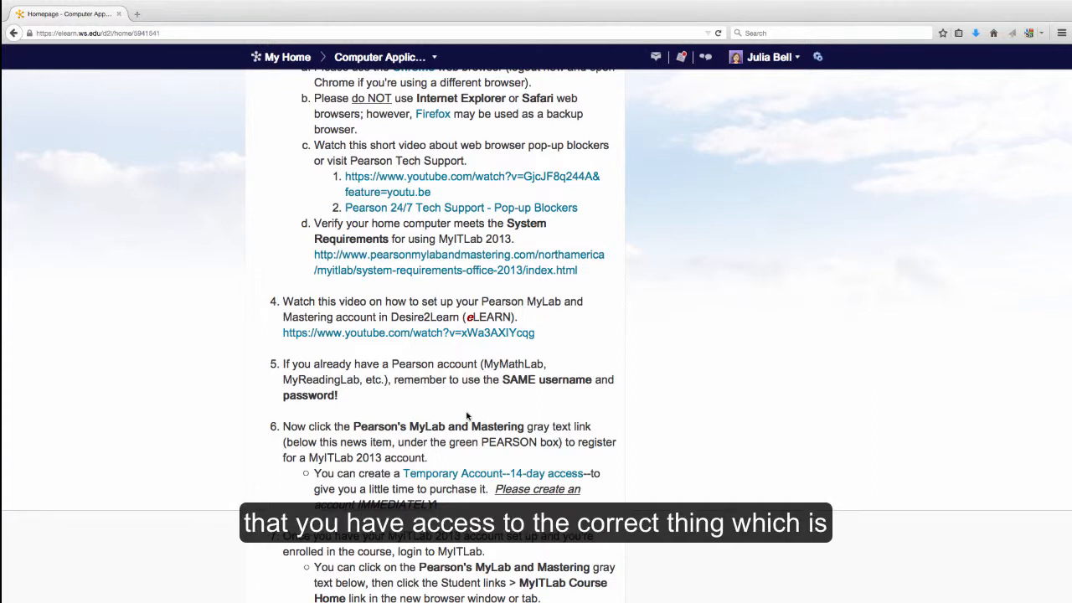
{"action": "mouse_move", "coordinate": [479, 411]}
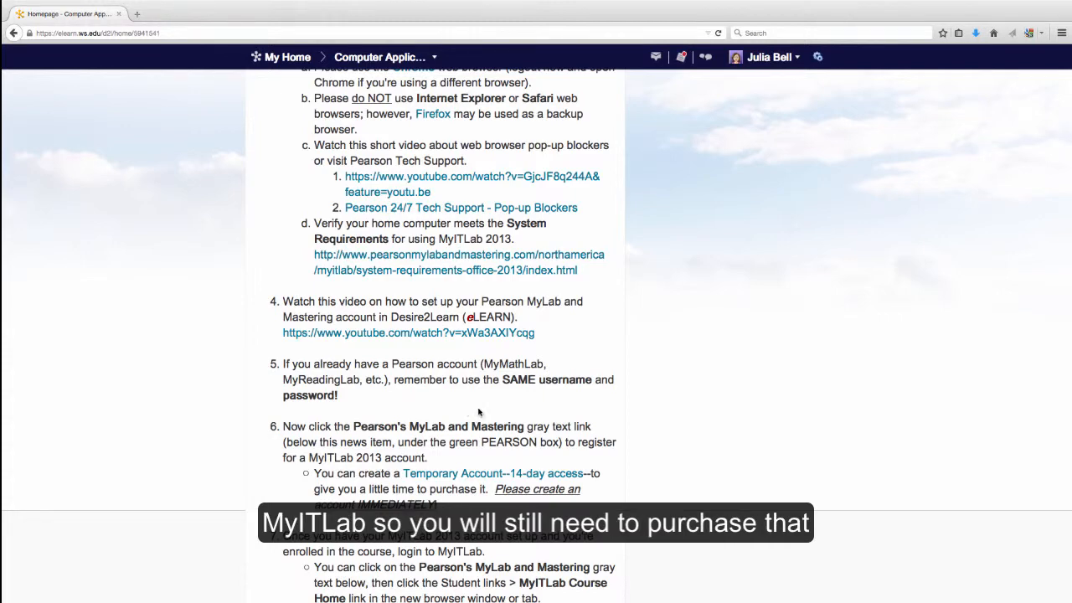
{"action": "scroll", "scroll_direction": "down", "scroll_amount": 3}
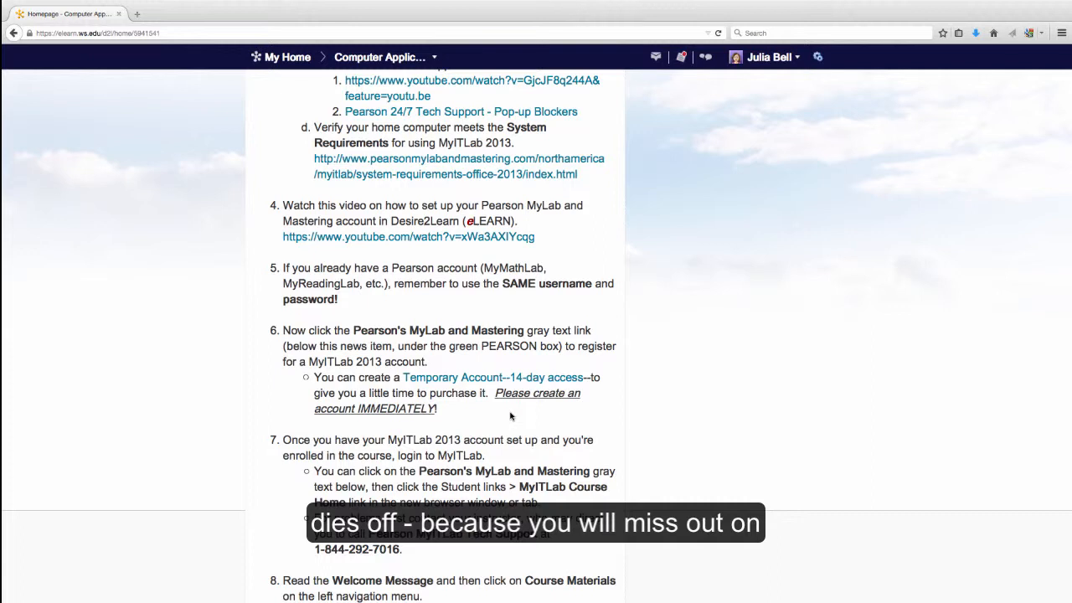
{"action": "scroll", "scroll_direction": "down", "scroll_amount": 3}
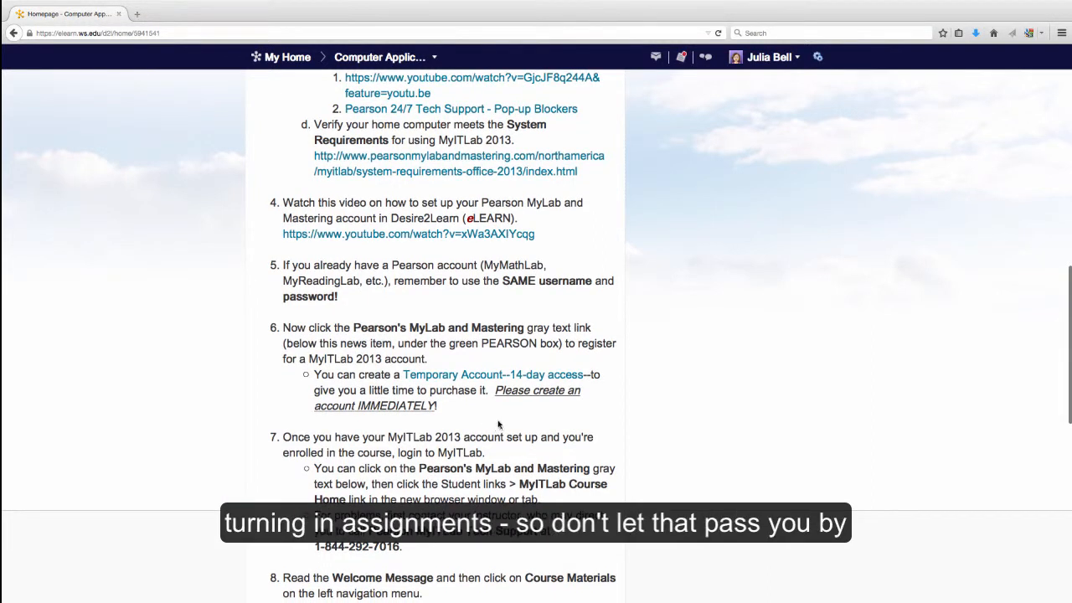
{"action": "scroll", "scroll_direction": "down", "scroll_amount": 3}
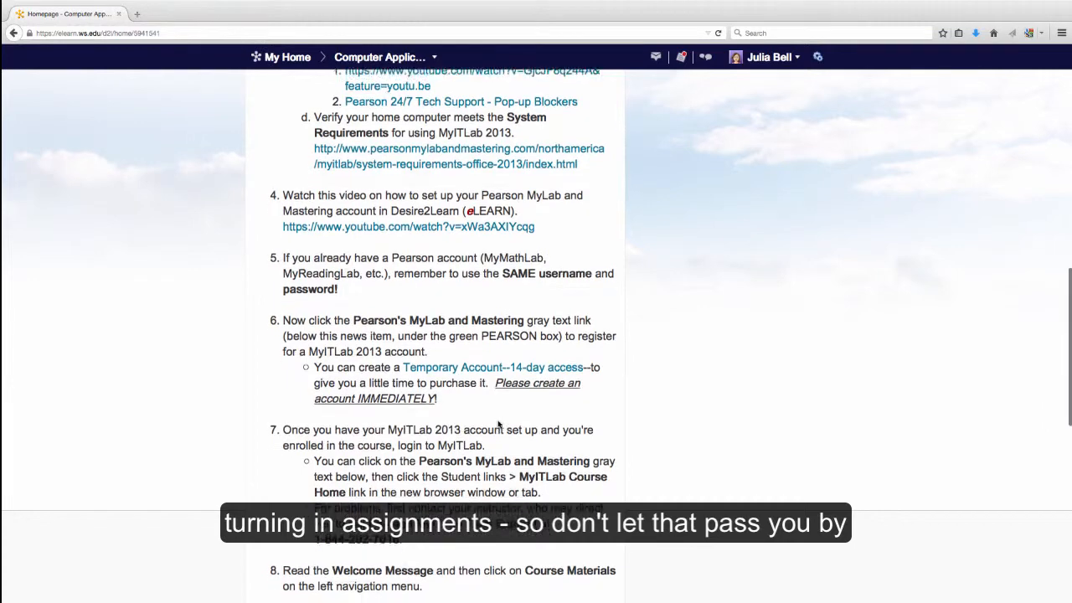
{"action": "scroll", "scroll_direction": "down", "scroll_amount": 3}
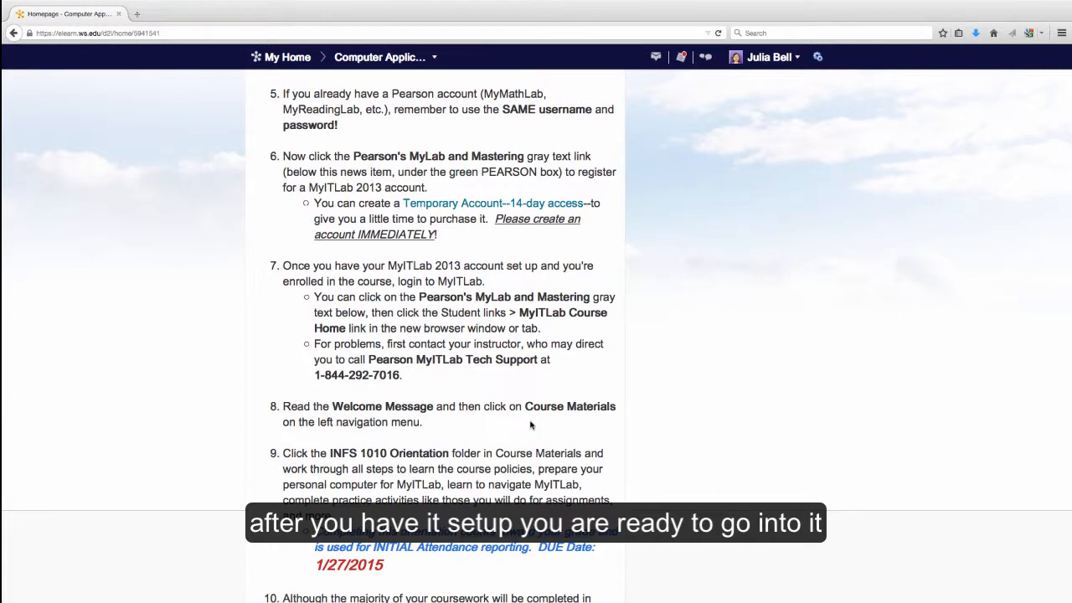
{"action": "scroll", "scroll_direction": "down", "scroll_amount": 3}
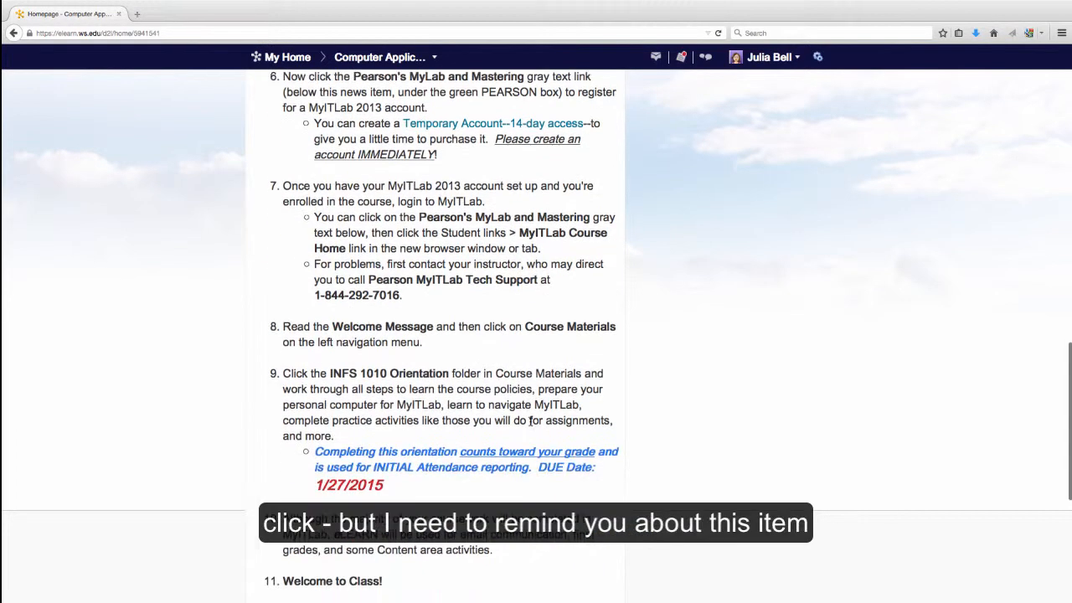
{"action": "scroll", "scroll_direction": "down", "scroll_amount": 3}
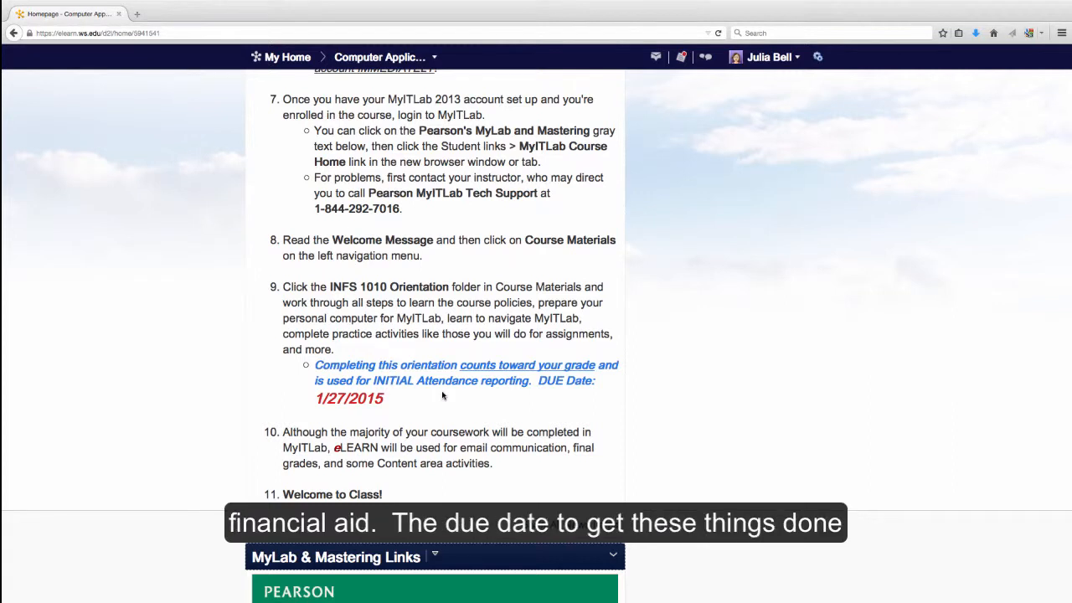
{"action": "scroll", "scroll_direction": "down", "scroll_amount": 3}
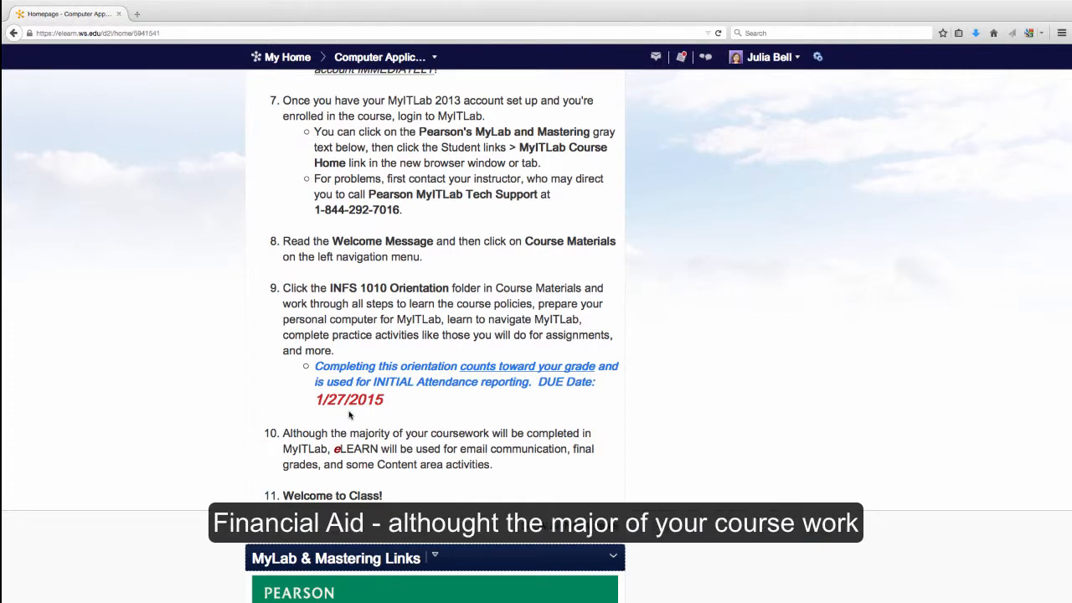
{"action": "mouse_move", "coordinate": [516, 465]}
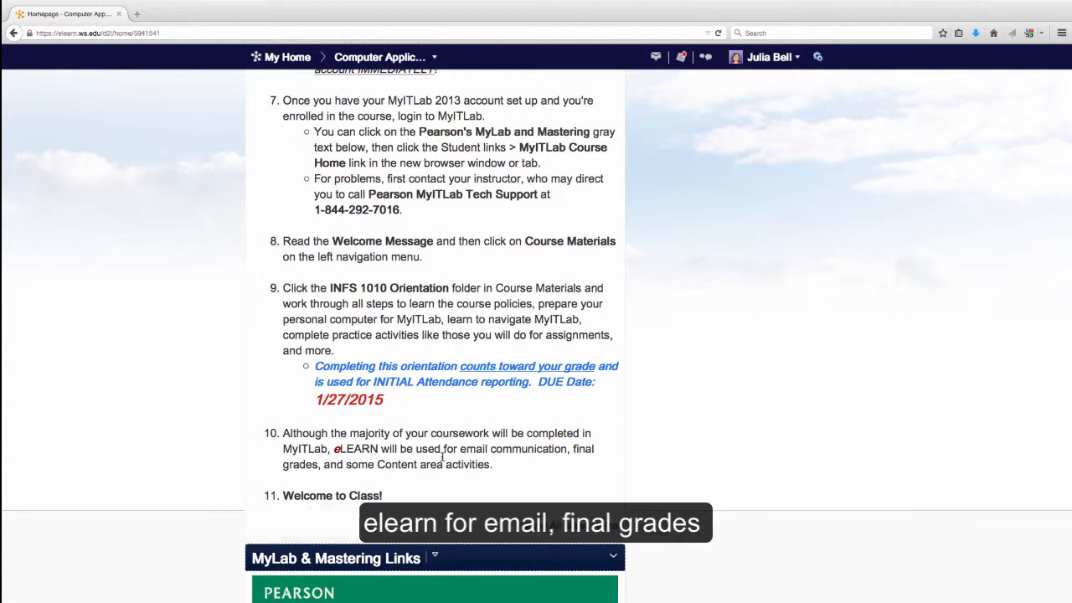
{"action": "mouse_move", "coordinate": [519, 497]}
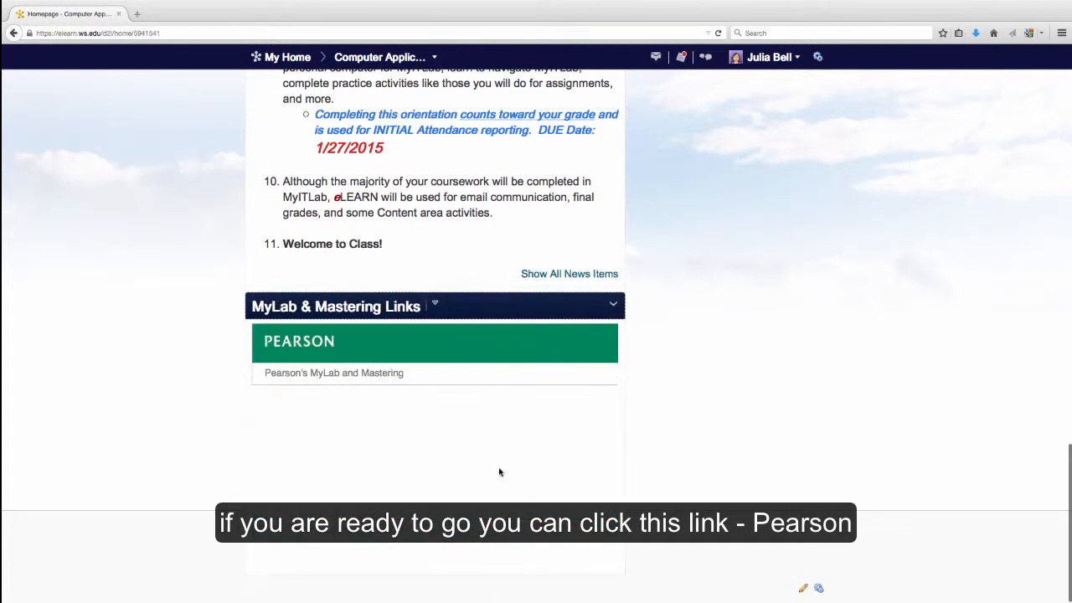
{"action": "mouse_move", "coordinate": [317, 379]}
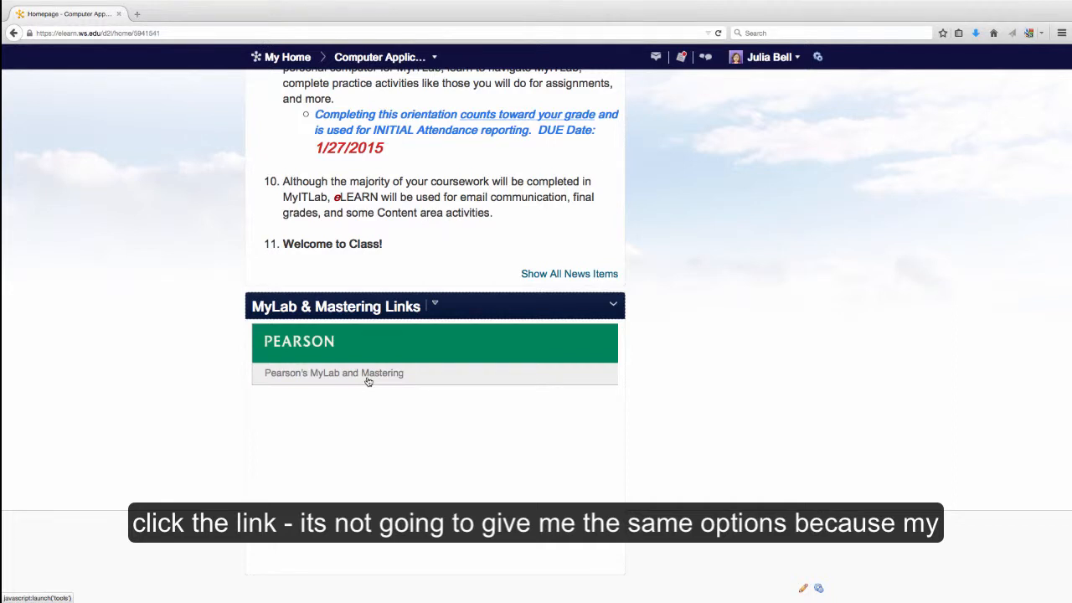
- Follow the Pearson's MyLab and Mastering link to reach the MyITLab sign-in page
{"action": "left_click", "coordinate": [332, 371]}
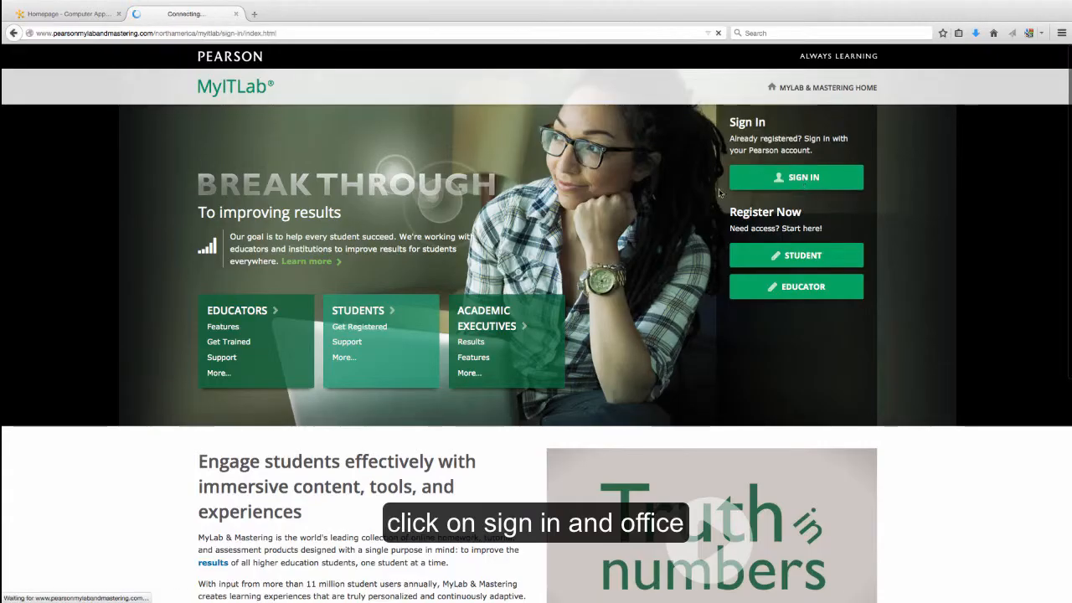
- Sign into MyITLab and show the INFS 1010 Course Materials with Orientation and Pretests folders
{"action": "left_click", "coordinate": [795, 177]}
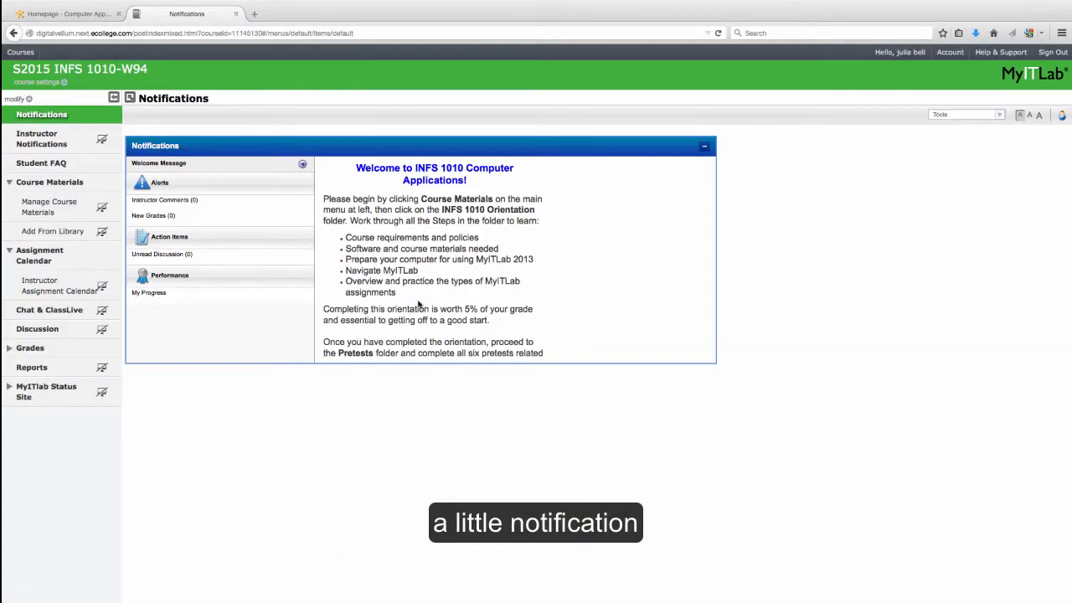
{"action": "left_click", "coordinate": [50, 180]}
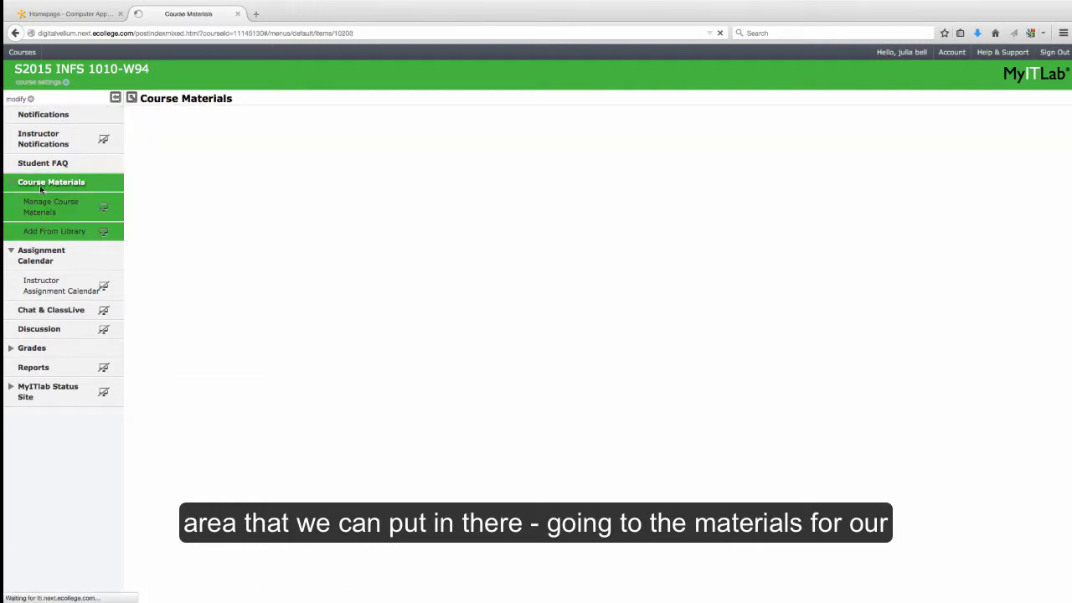
{"action": "left_click", "coordinate": [50, 181]}
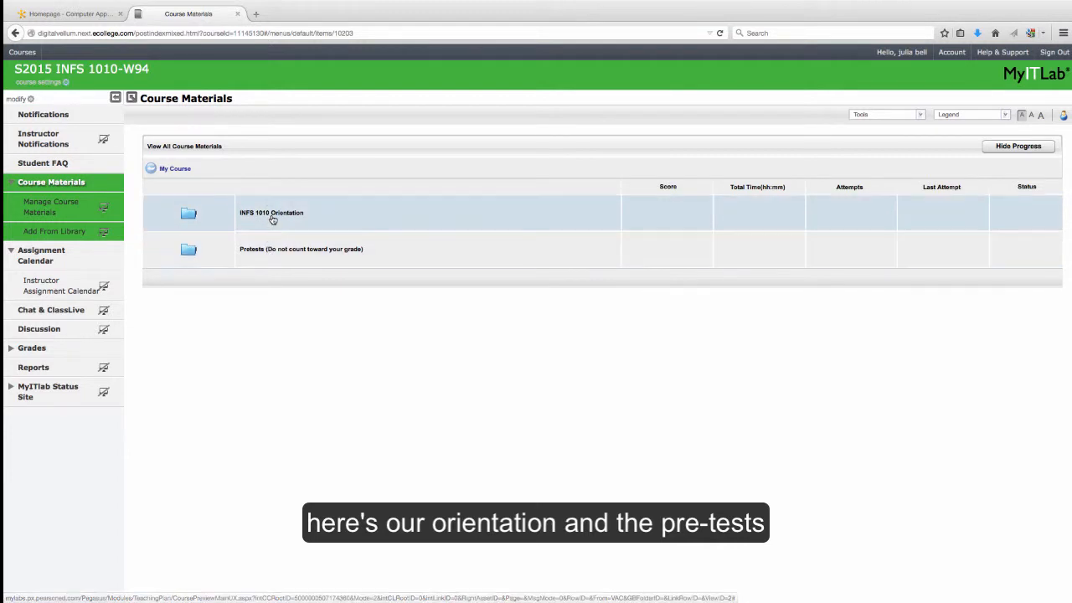
{"action": "mouse_move", "coordinate": [271, 218]}
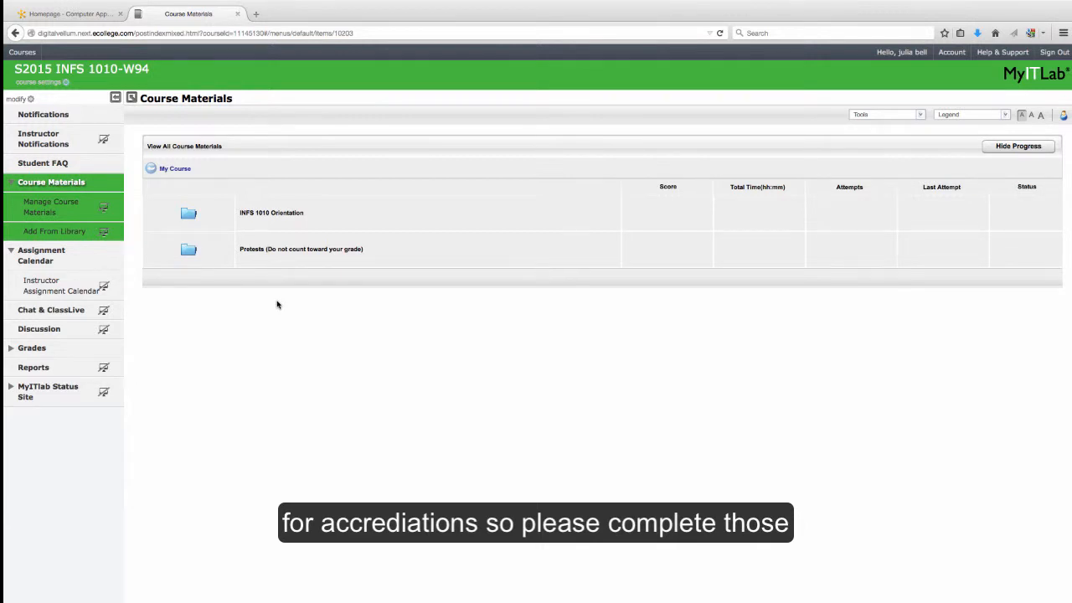
{"action": "mouse_move", "coordinate": [253, 248]}
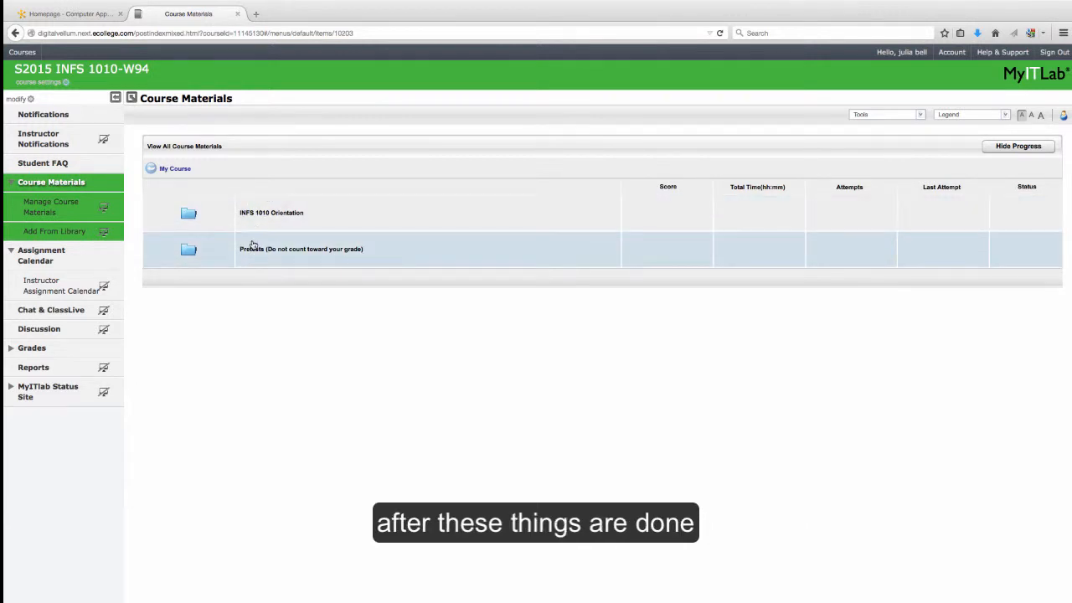
{"action": "mouse_move", "coordinate": [251, 291]}
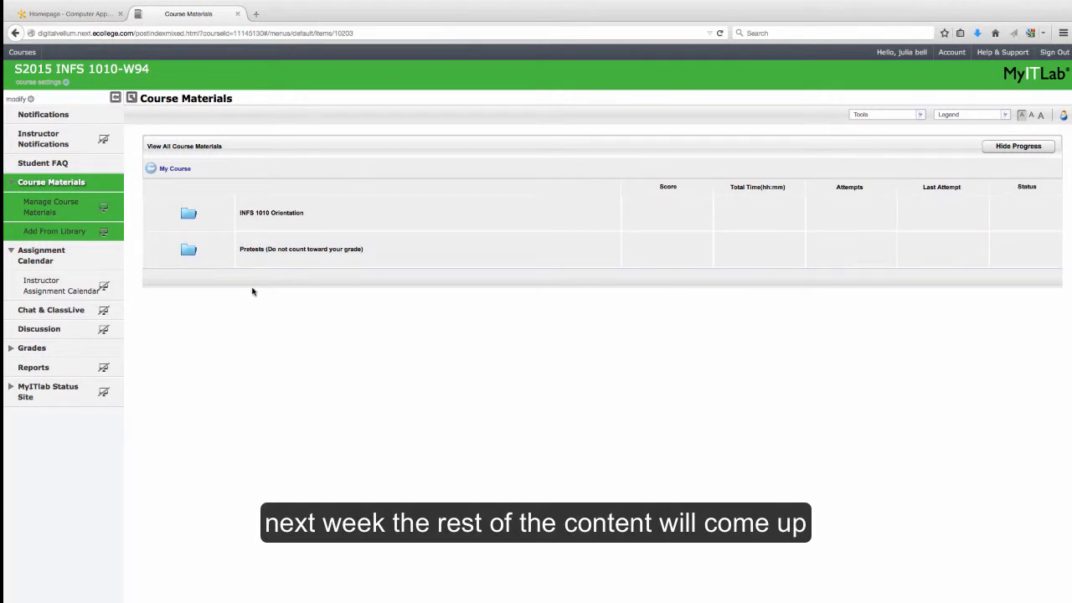
{"action": "mouse_move", "coordinate": [254, 308]}
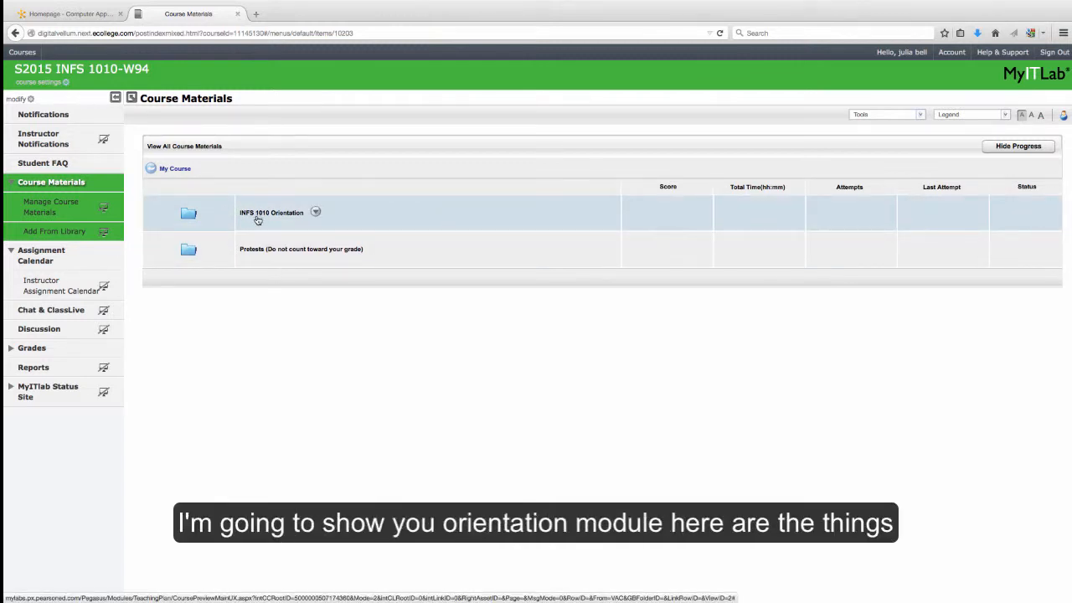
- Inside INFS 1010 Orientation Step 1, view the Home Computer Set-up document and return to the folder
{"action": "left_click", "coordinate": [271, 215]}
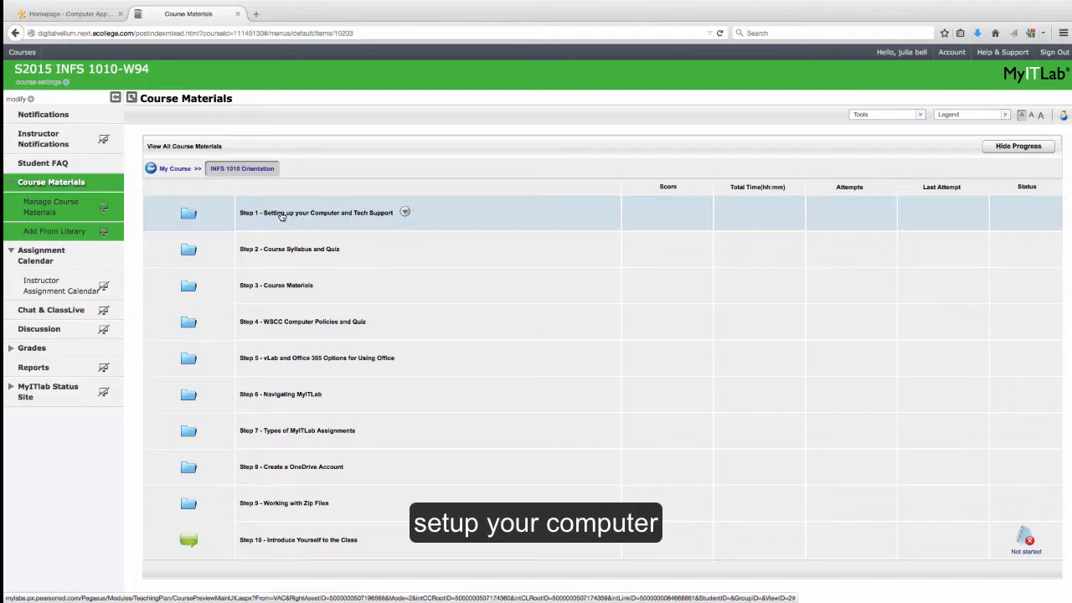
{"action": "left_click", "coordinate": [315, 211]}
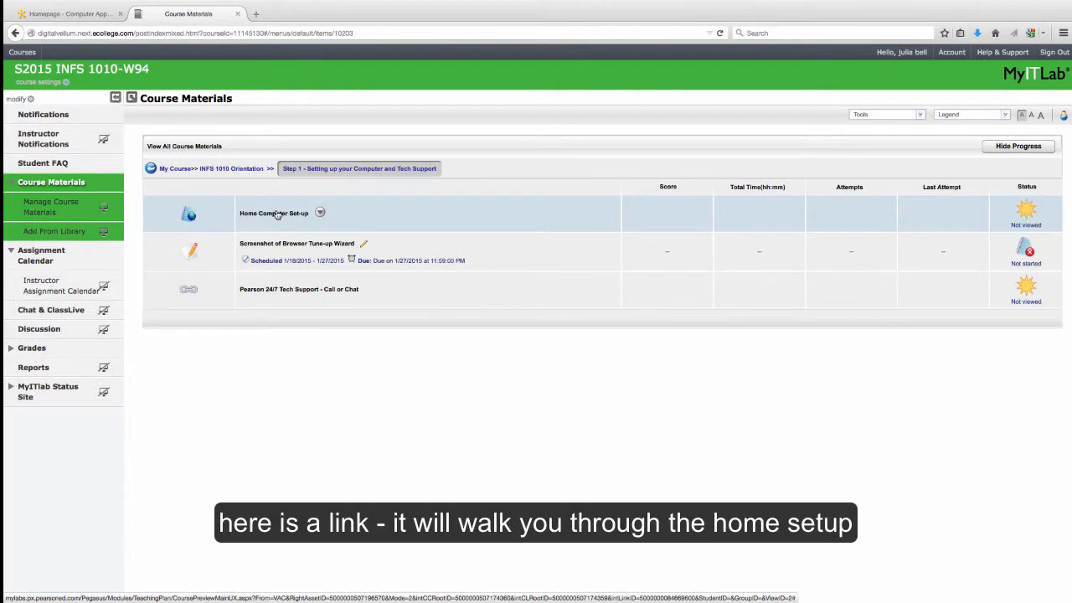
{"action": "left_click", "coordinate": [273, 213]}
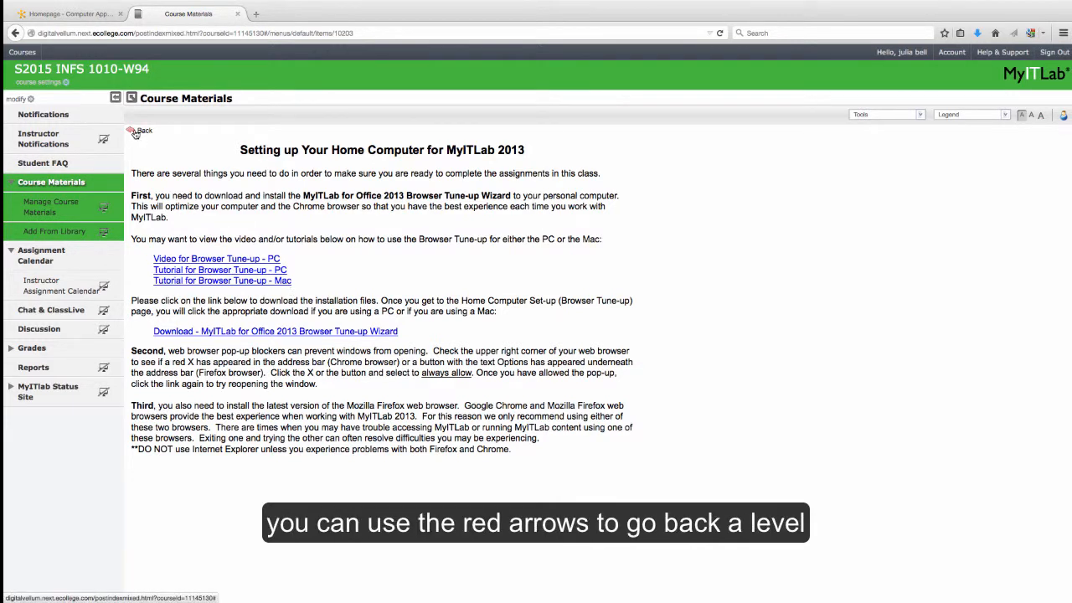
{"action": "left_click", "coordinate": [131, 131]}
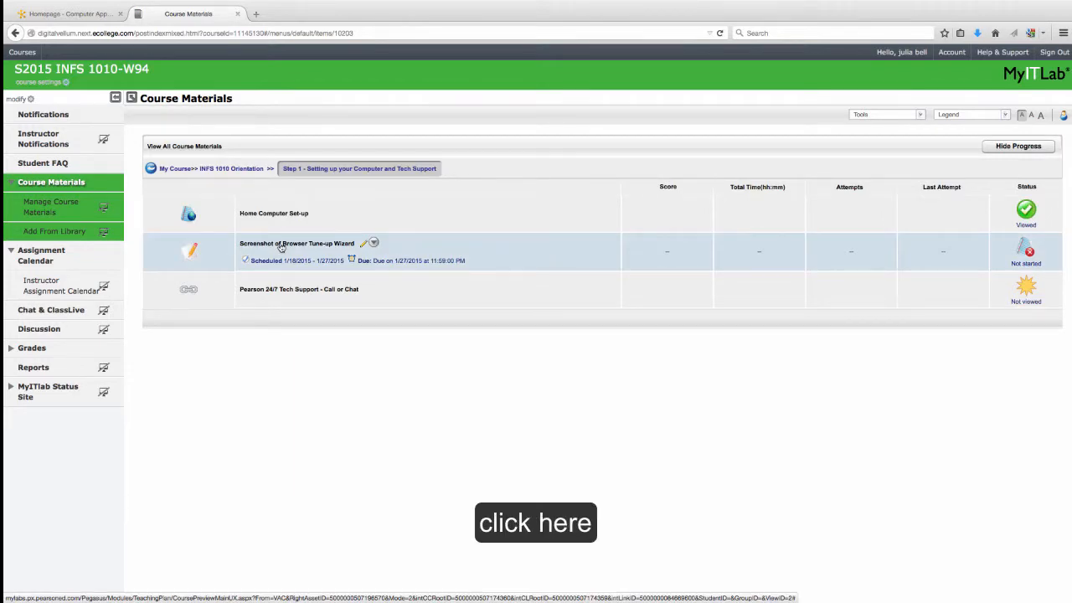
- Review the Browser Tune-up Wizard screenshot dropbox assignment, viewing and closing the Windows 8 screenshot video
{"action": "left_click", "coordinate": [281, 244]}
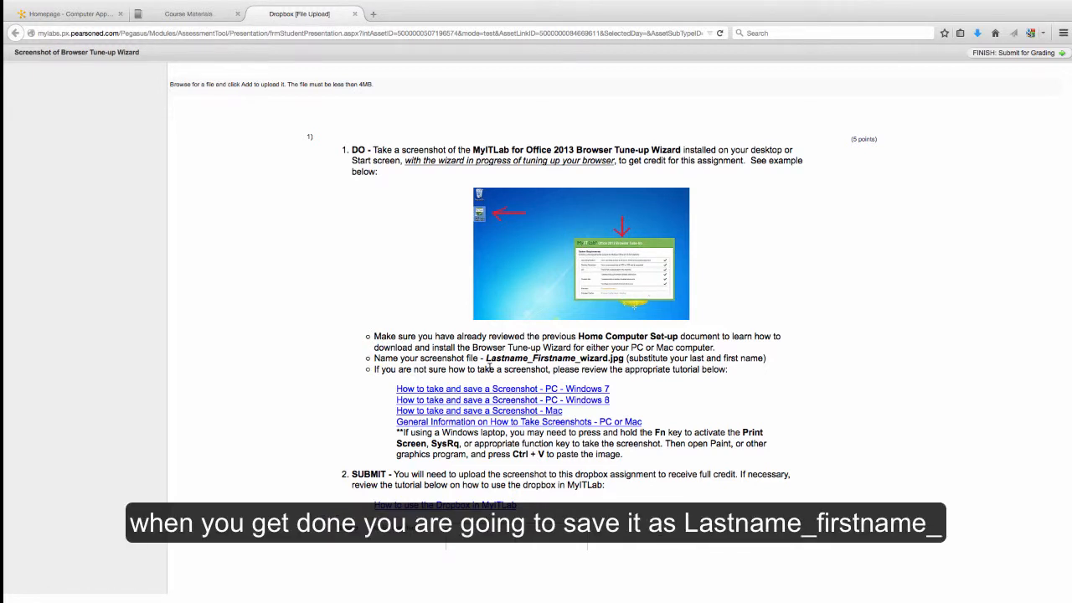
{"action": "mouse_move", "coordinate": [543, 365]}
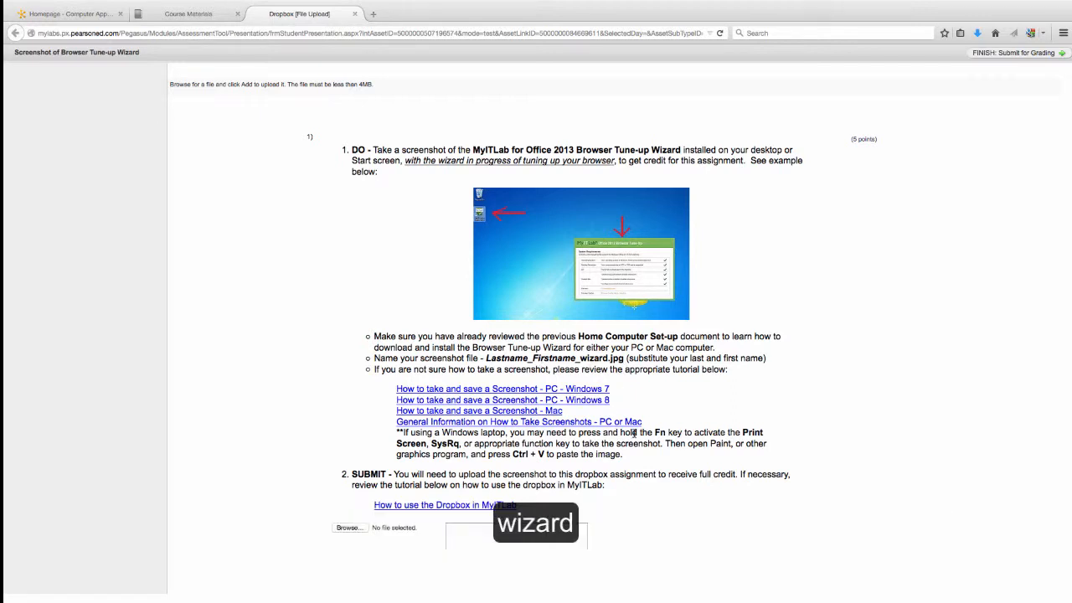
{"action": "scroll", "scroll_direction": "down", "scroll_amount": 3}
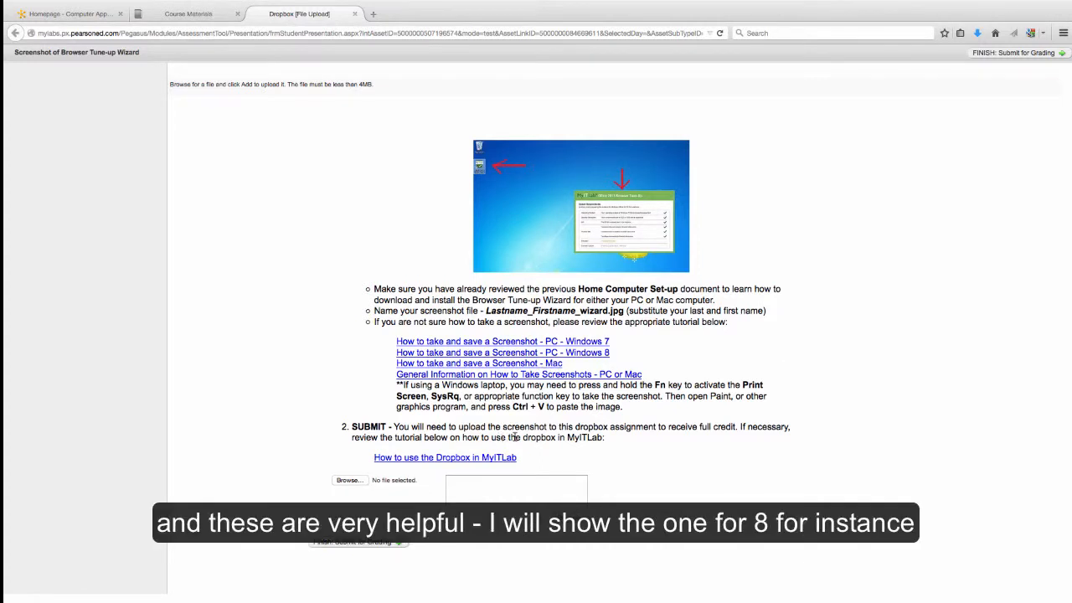
{"action": "left_click", "coordinate": [503, 351]}
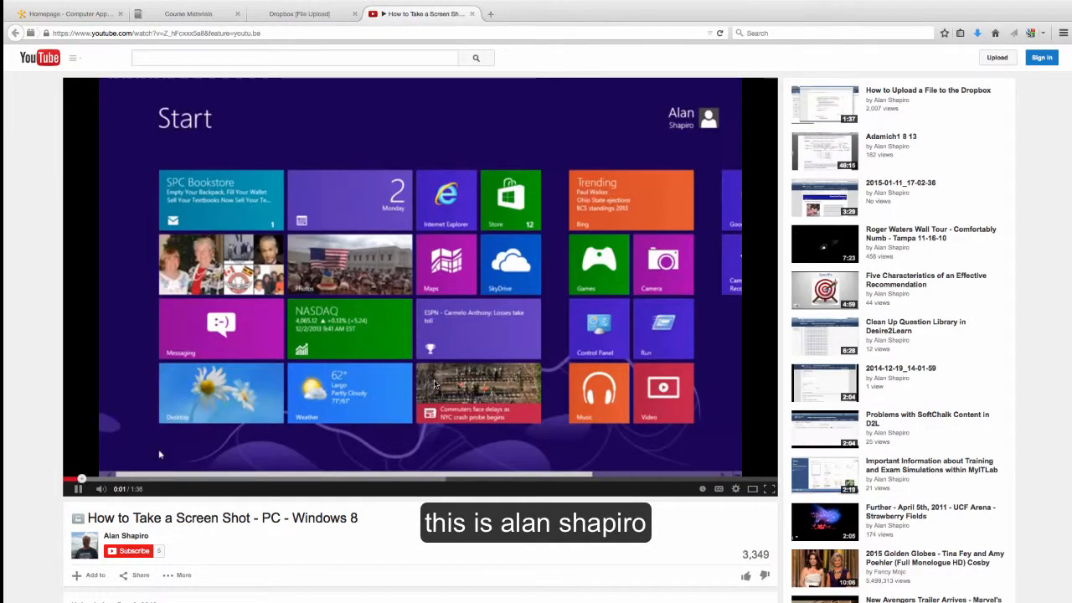
{"action": "left_click", "coordinate": [302, 14]}
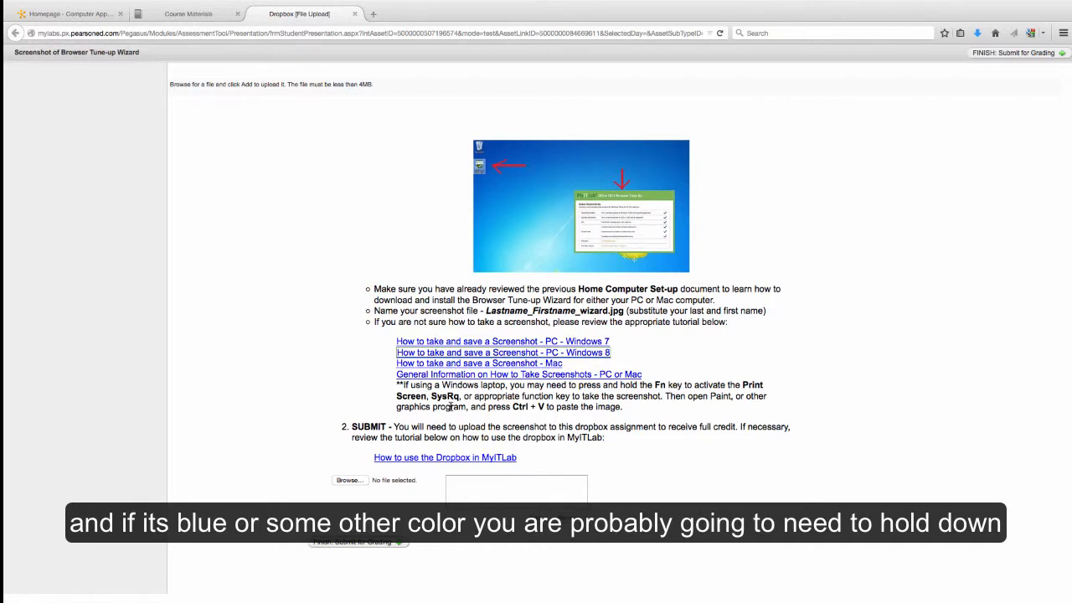
{"action": "mouse_move", "coordinate": [661, 385]}
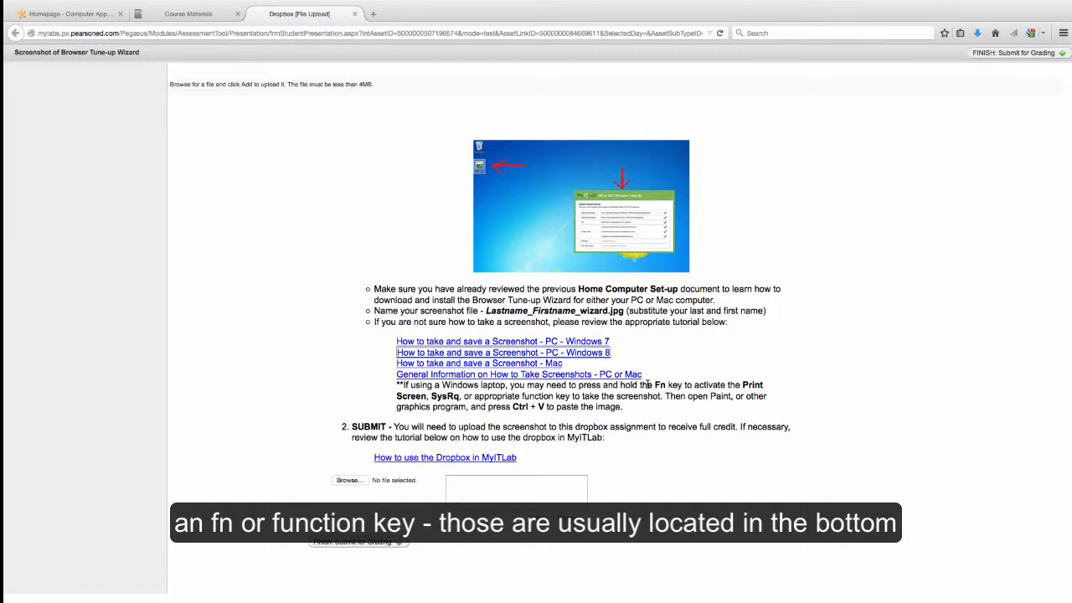
{"action": "mouse_move", "coordinate": [678, 388]}
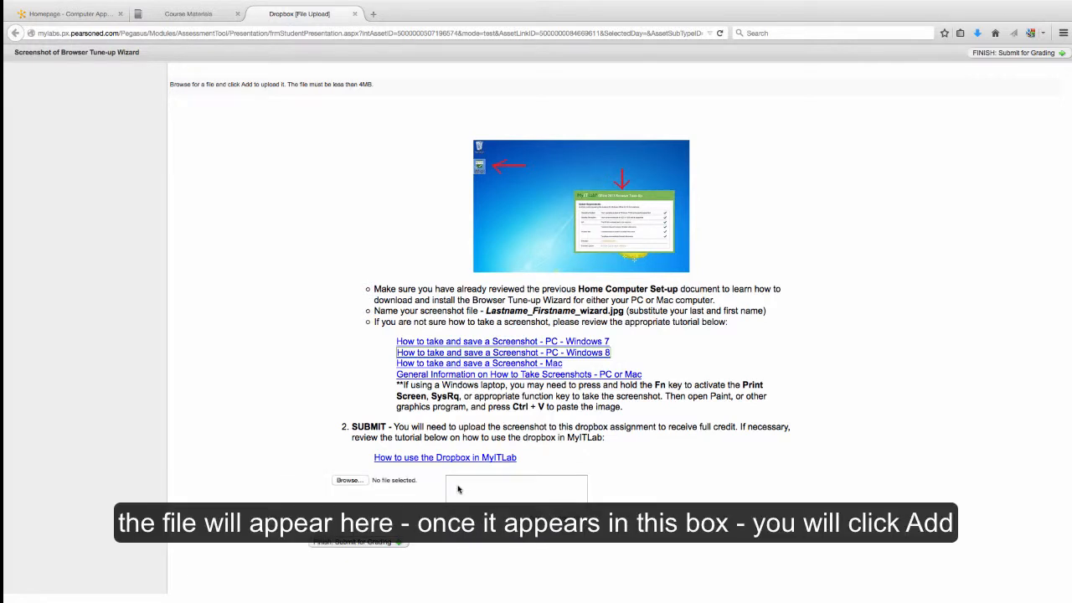
{"action": "mouse_move", "coordinate": [512, 528]}
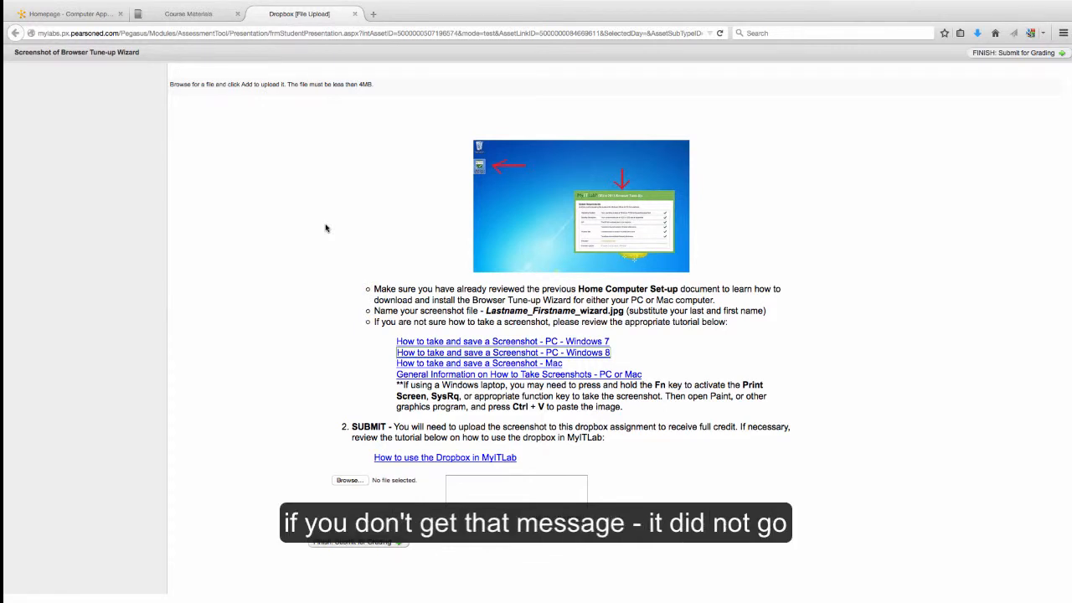
{"action": "mouse_move", "coordinate": [406, 282]}
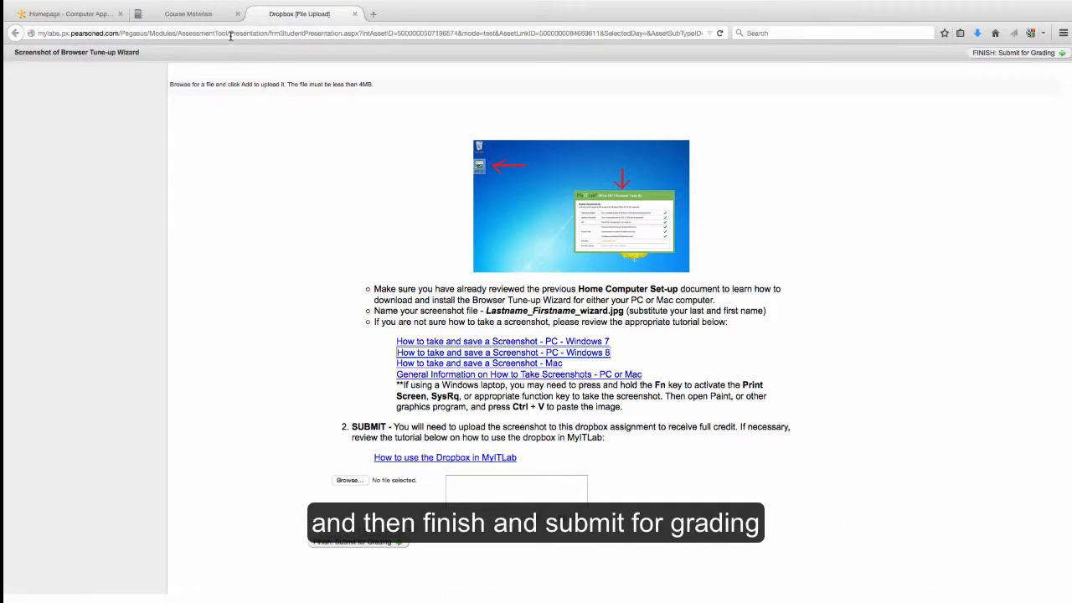
- Leave the dropbox page and enter the Step 2 Course Syllabus and Quiz folder
{"action": "left_click", "coordinate": [204, 14]}
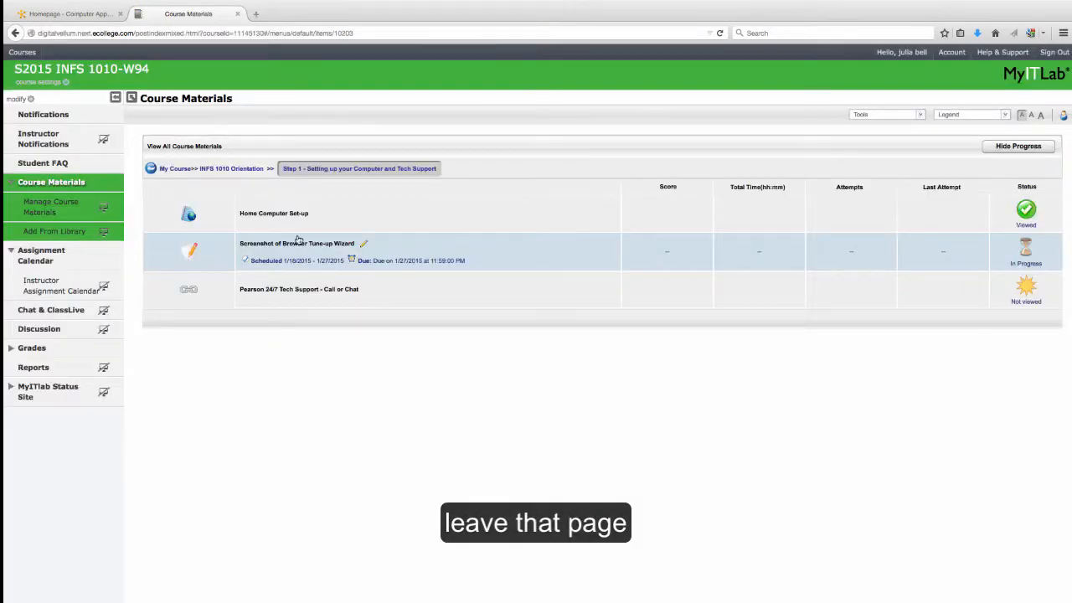
{"action": "mouse_move", "coordinate": [281, 288]}
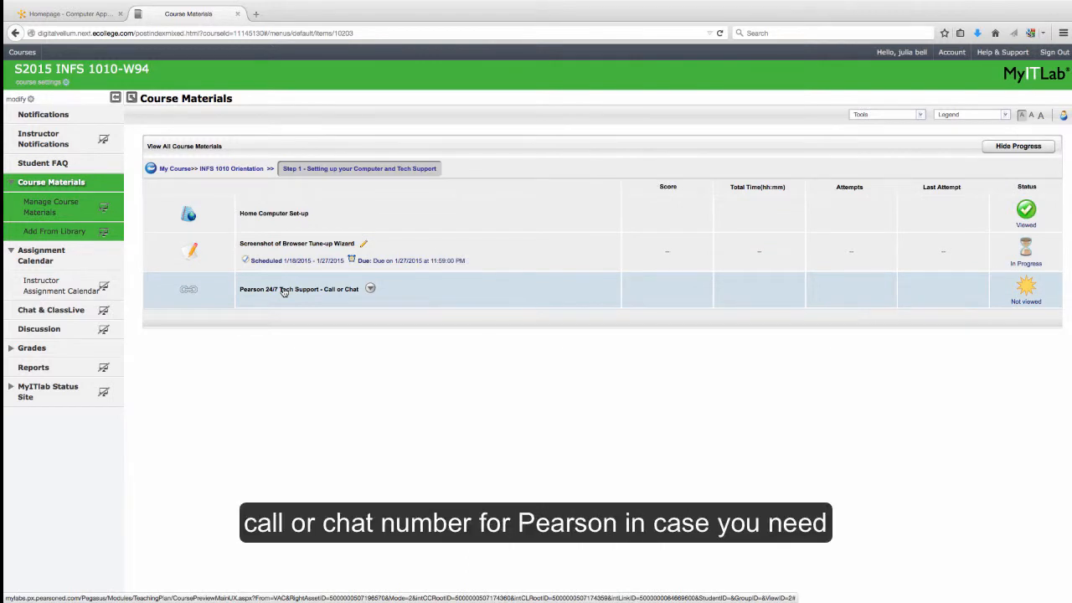
{"action": "mouse_move", "coordinate": [261, 181]}
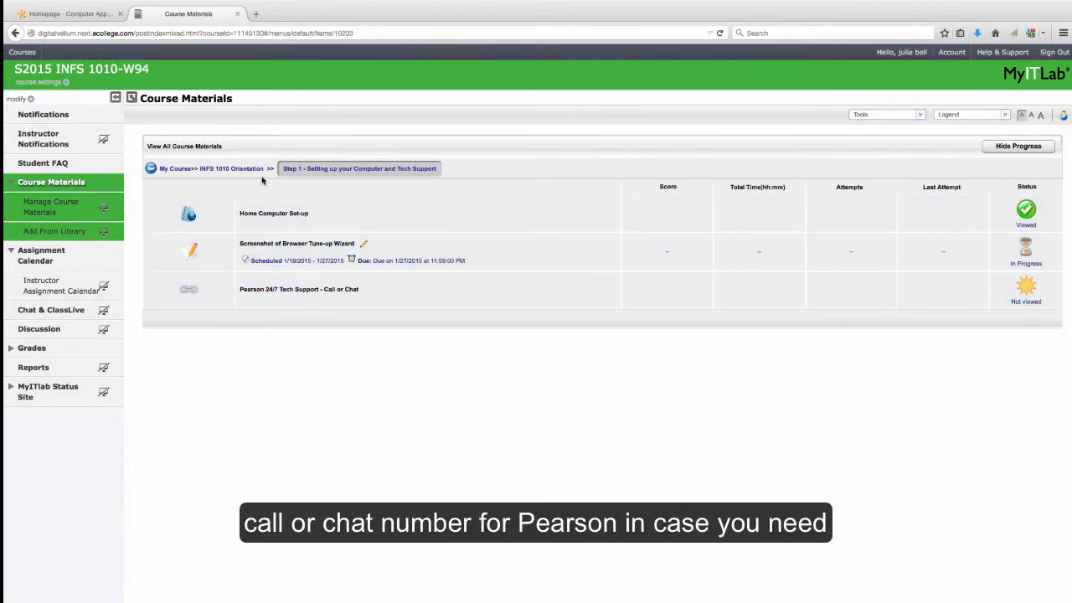
{"action": "mouse_move", "coordinate": [251, 167]}
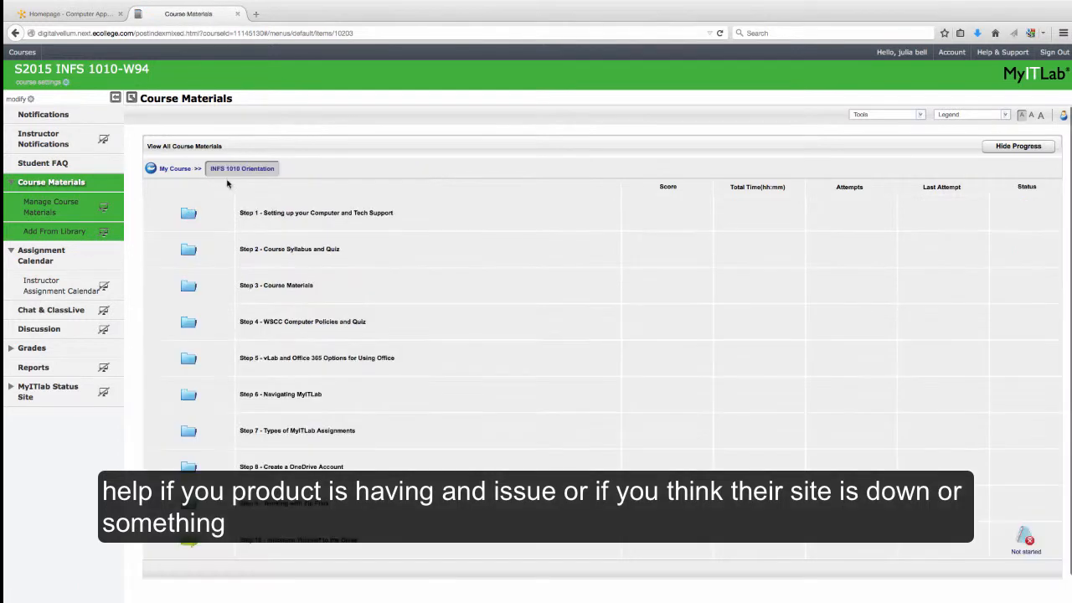
{"action": "left_click", "coordinate": [288, 248]}
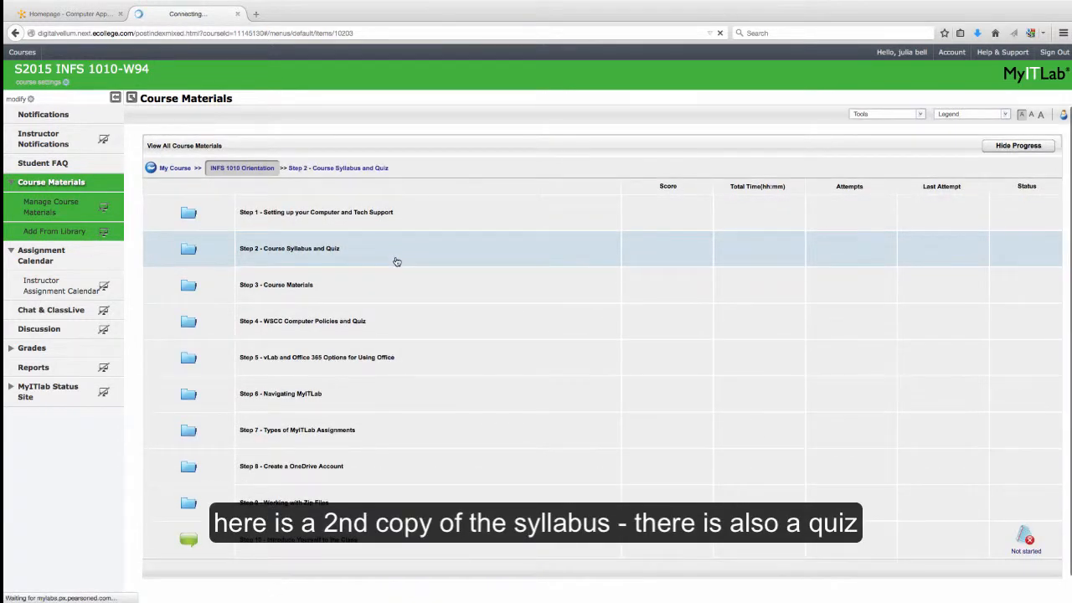
{"action": "left_click", "coordinate": [288, 248]}
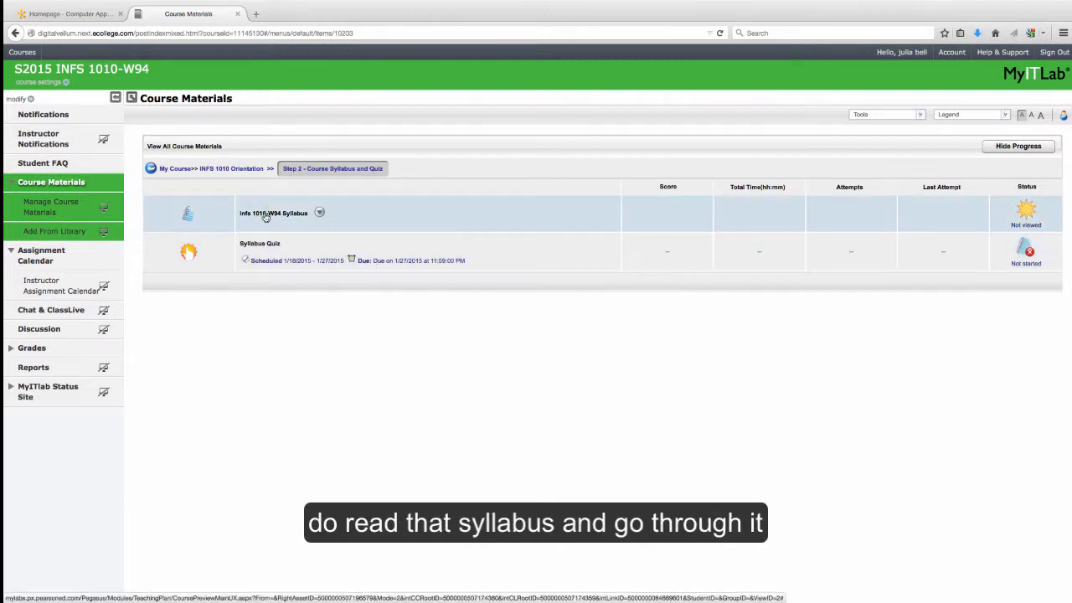
- Read through the INFS 1010-W94 Syllabus PDF from top to bottom
{"action": "left_click", "coordinate": [271, 213]}
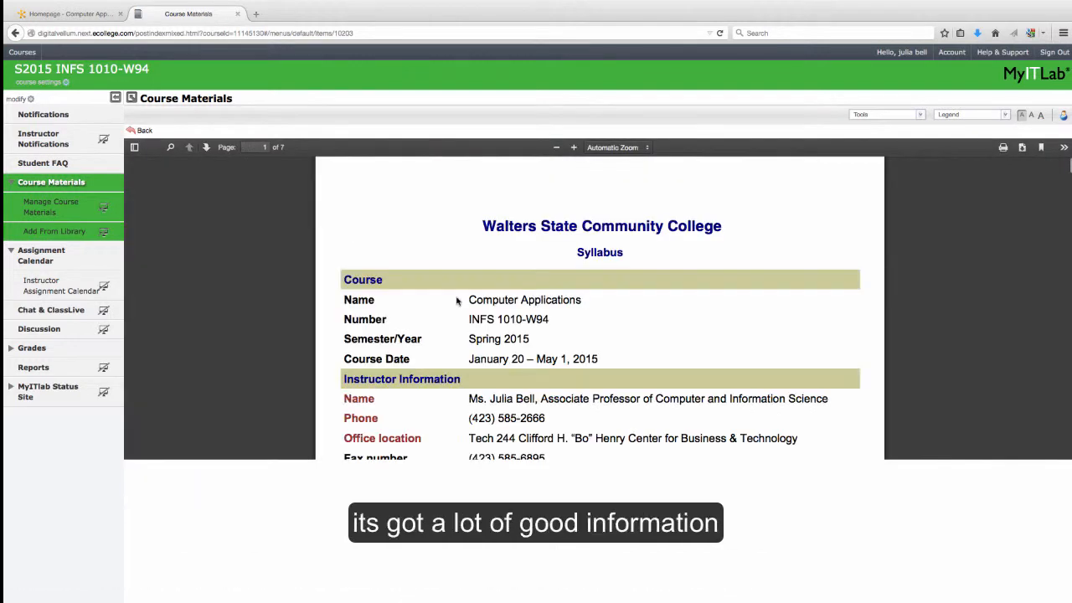
{"action": "scroll", "scroll_direction": "down", "scroll_amount": 3}
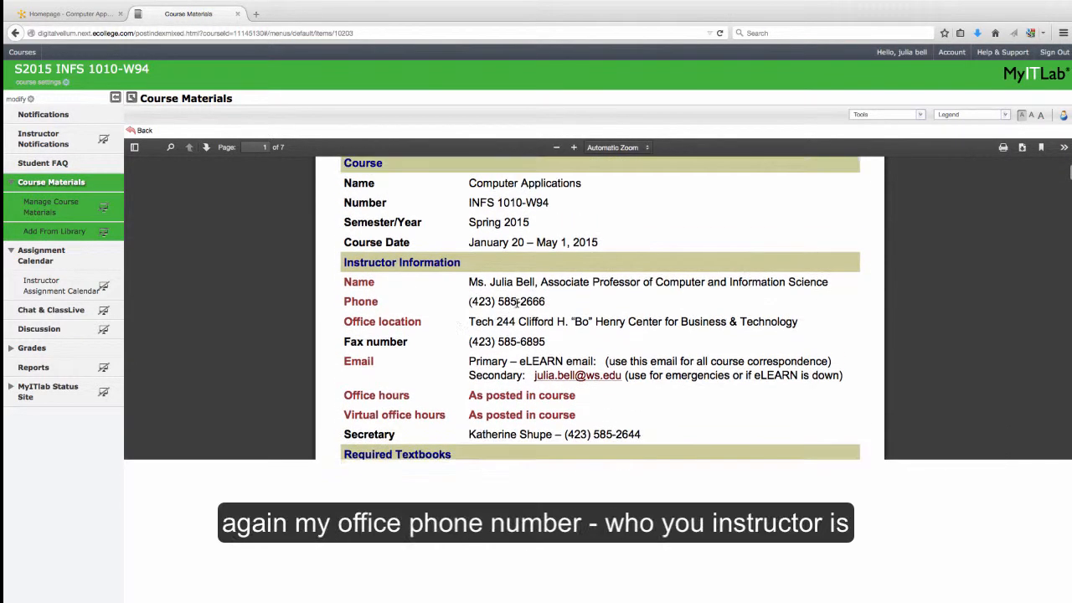
{"action": "scroll", "scroll_direction": "down", "scroll_amount": 3}
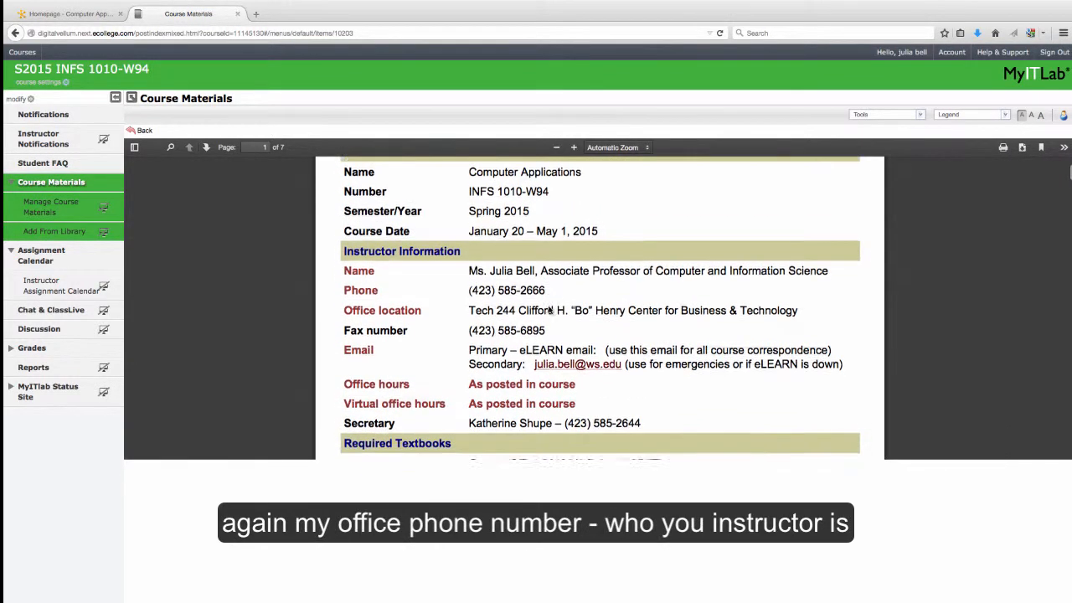
{"action": "scroll", "scroll_direction": "down", "scroll_amount": 3}
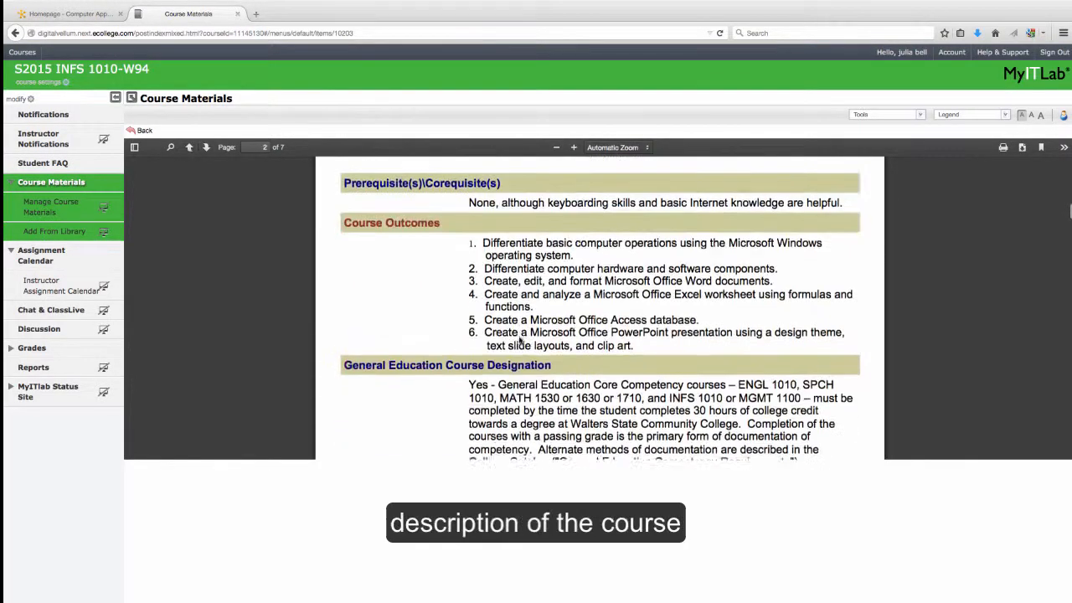
{"action": "scroll", "scroll_direction": "down", "scroll_amount": 3}
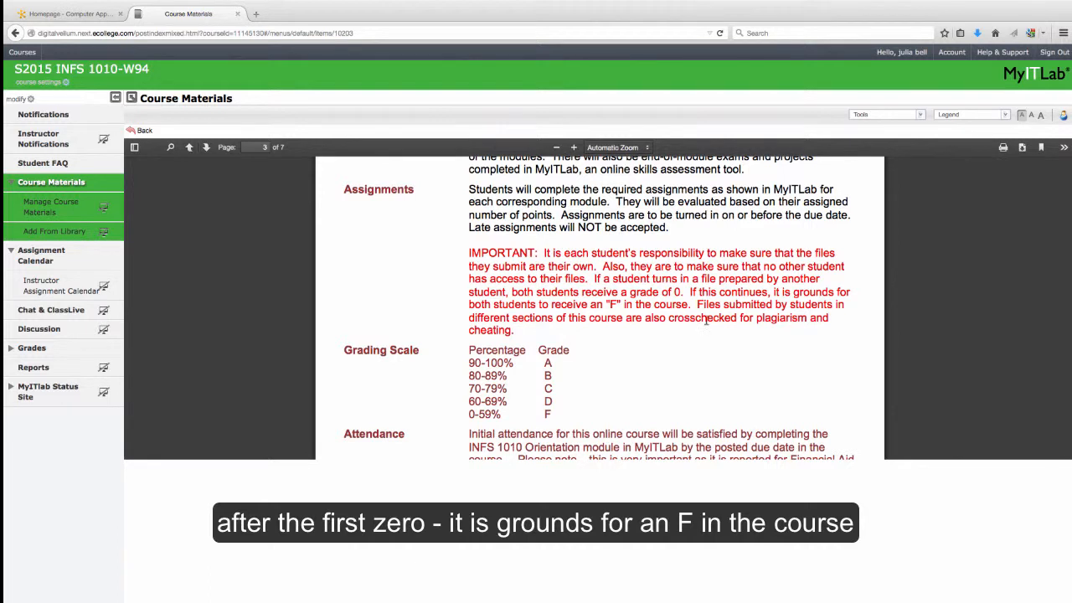
{"action": "mouse_move", "coordinate": [710, 345]}
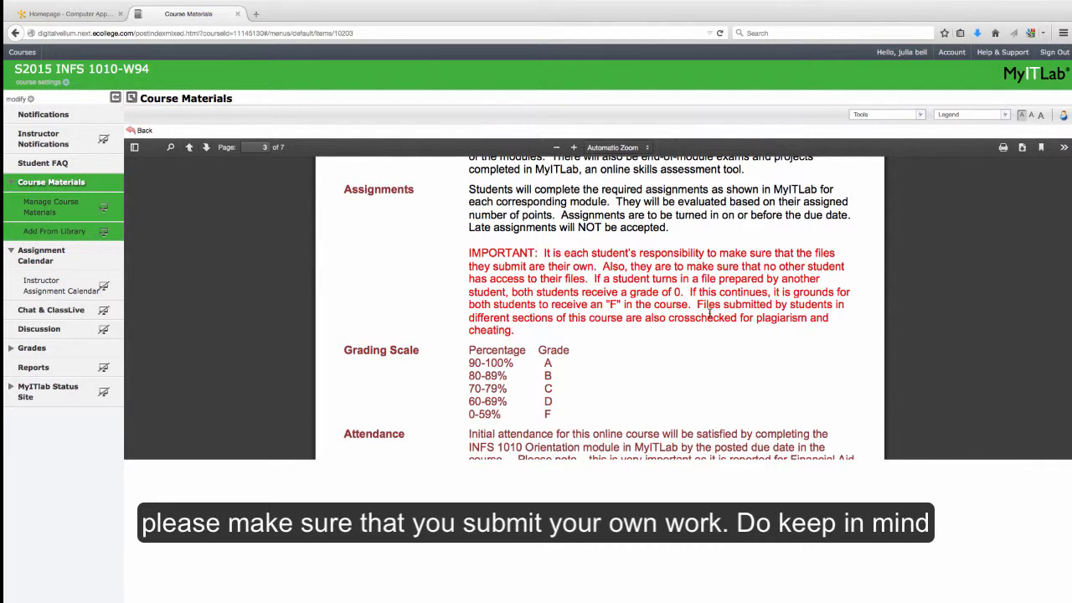
{"action": "mouse_move", "coordinate": [723, 360]}
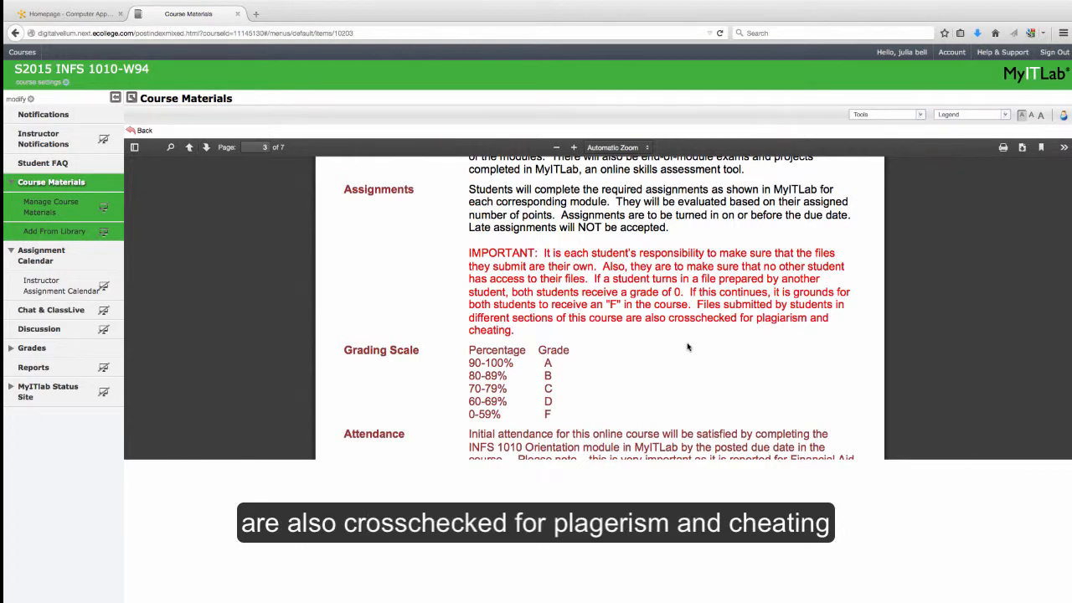
{"action": "mouse_move", "coordinate": [677, 343]}
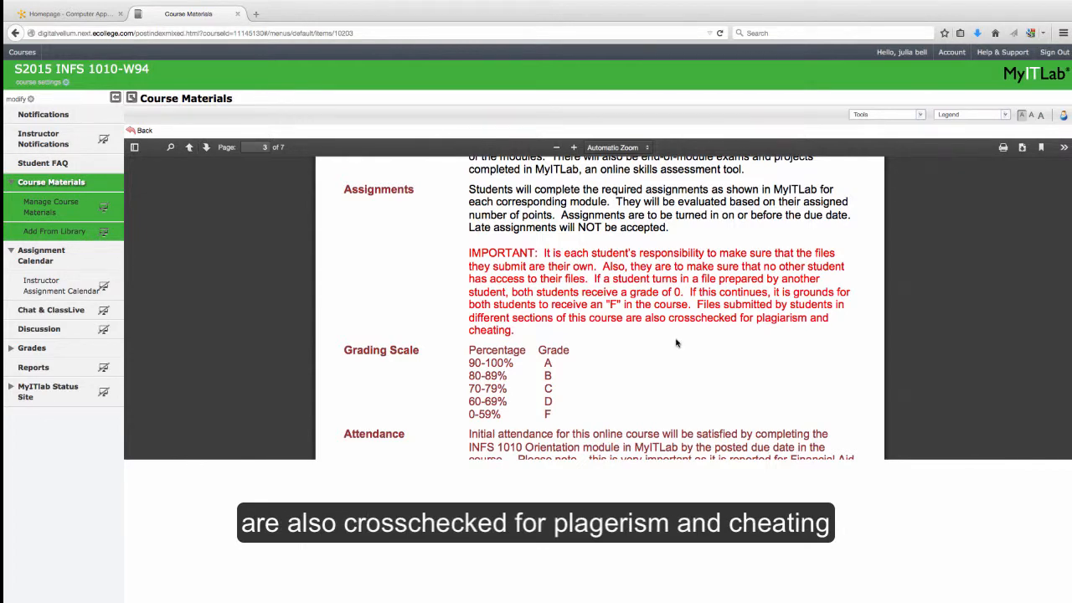
{"action": "scroll", "scroll_direction": "down", "scroll_amount": 3}
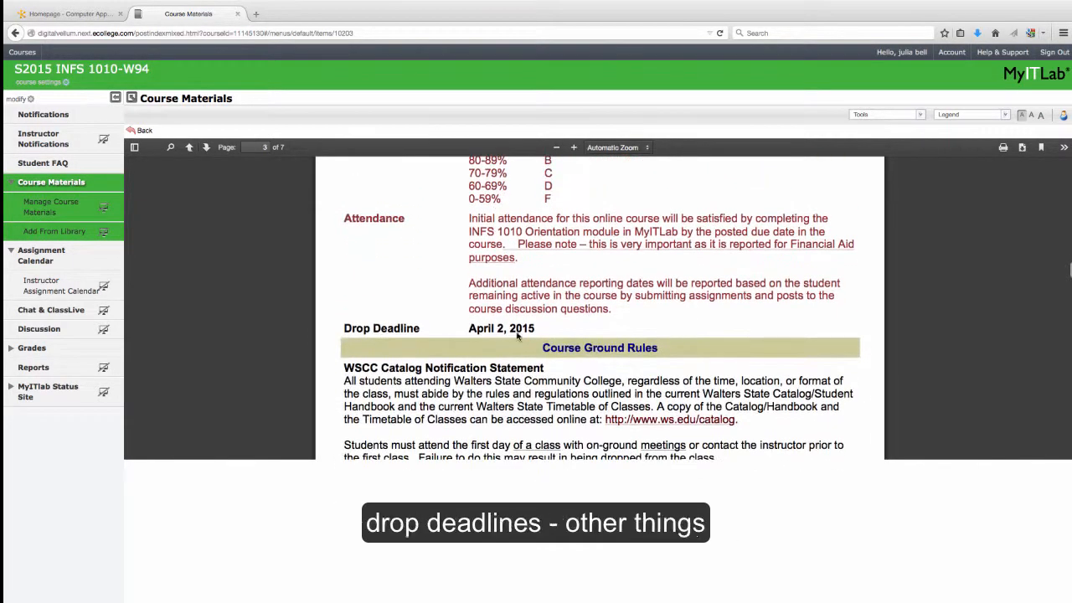
{"action": "scroll", "scroll_direction": "down", "scroll_amount": 3}
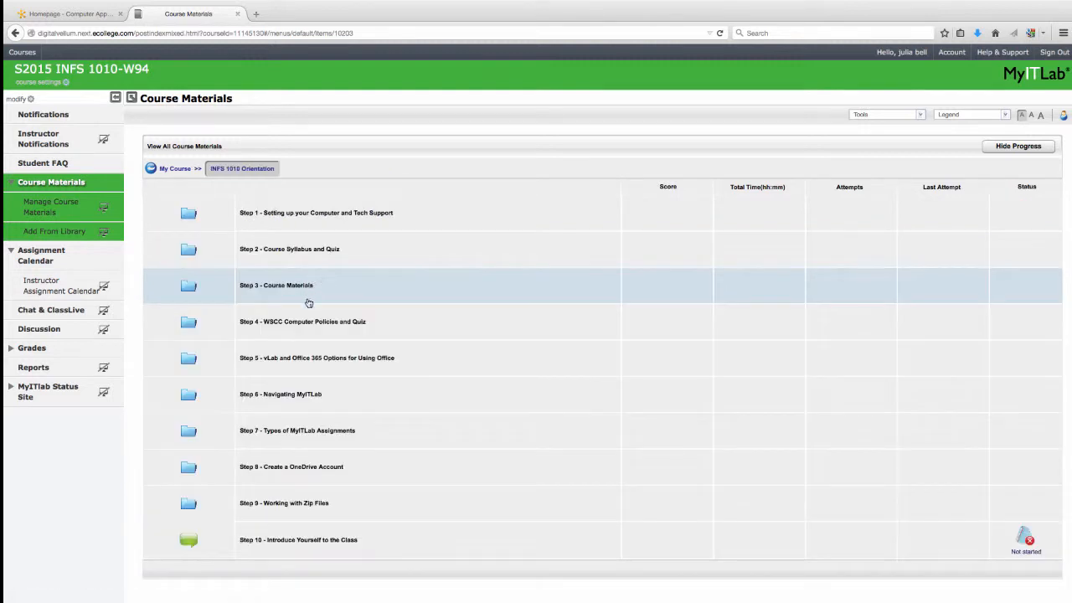
{"action": "mouse_move", "coordinate": [308, 477]}
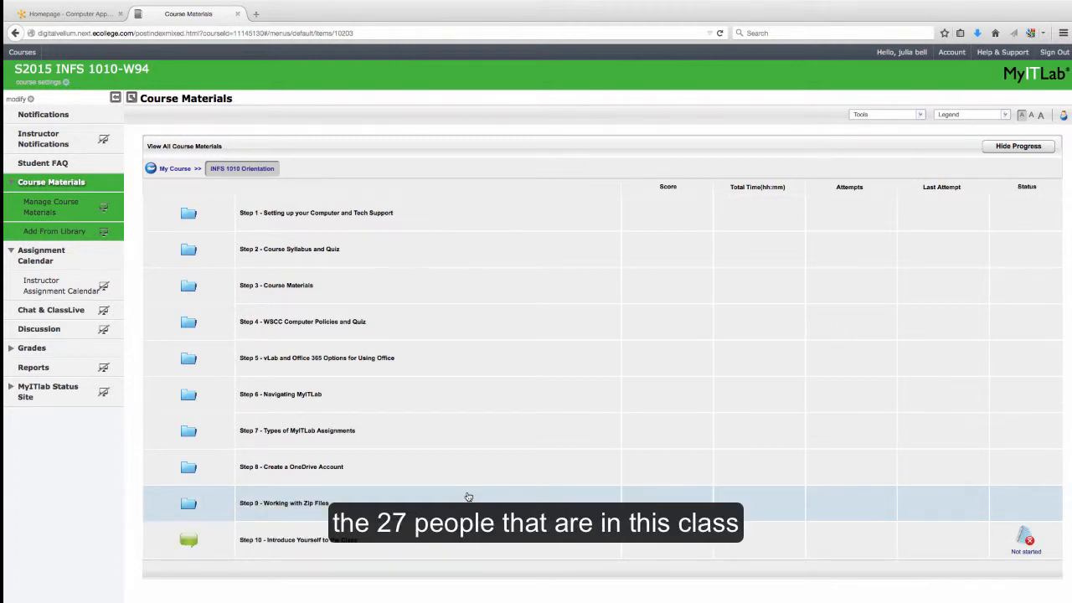
{"action": "mouse_move", "coordinate": [176, 170]}
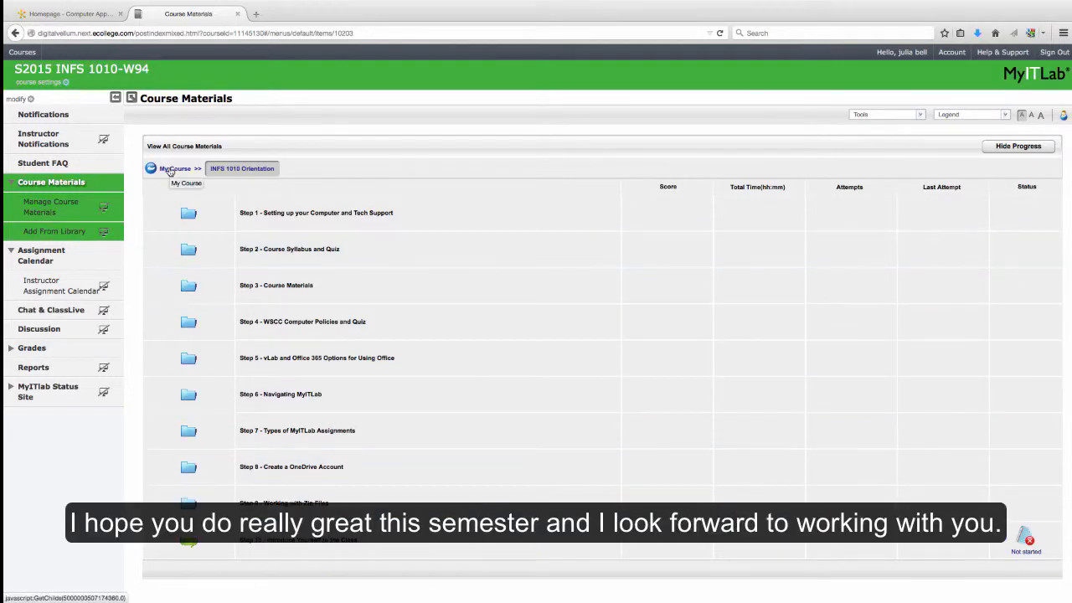